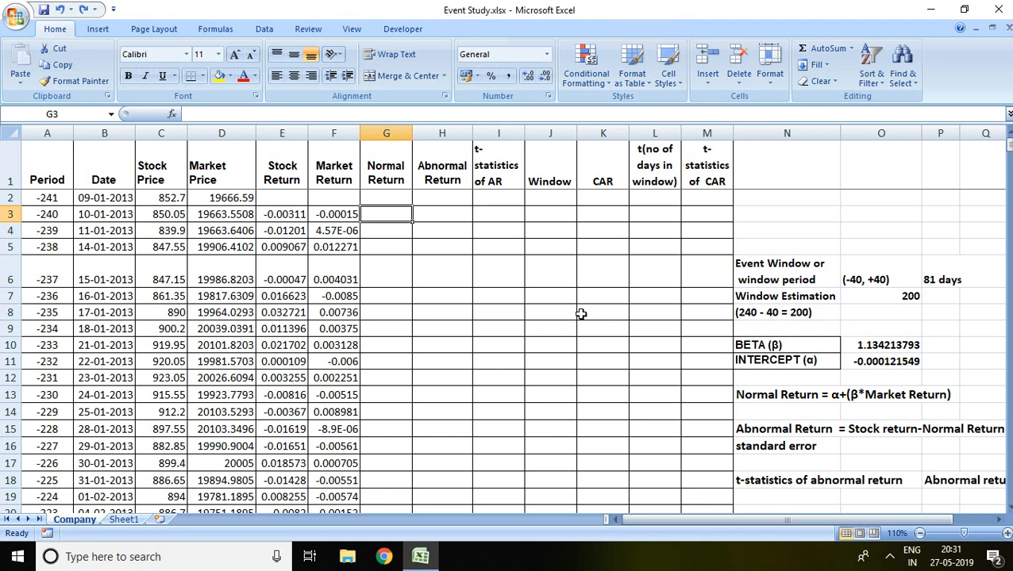
pyautogui.moveTo(451, 254)
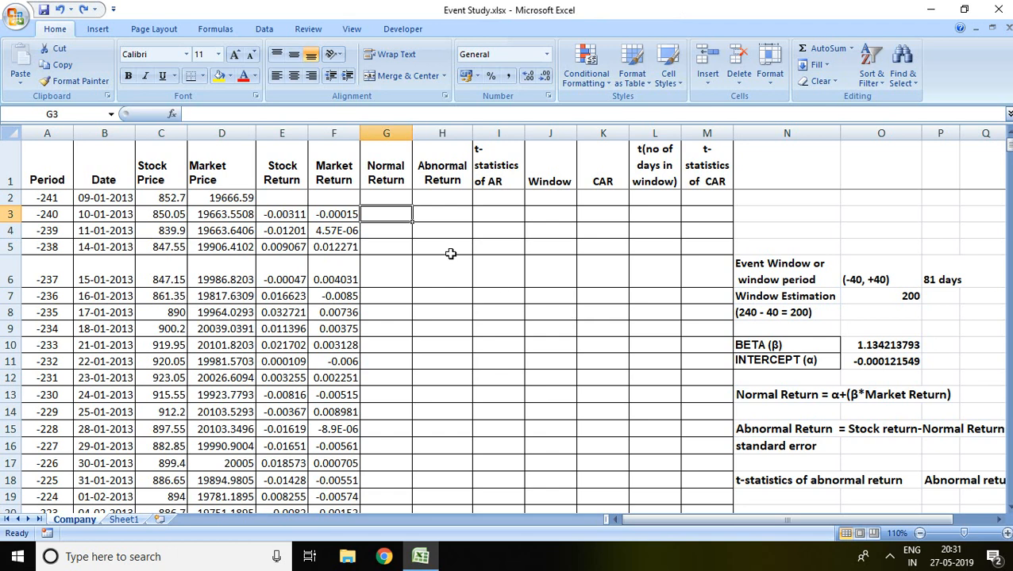
pyautogui.moveTo(533, 270)
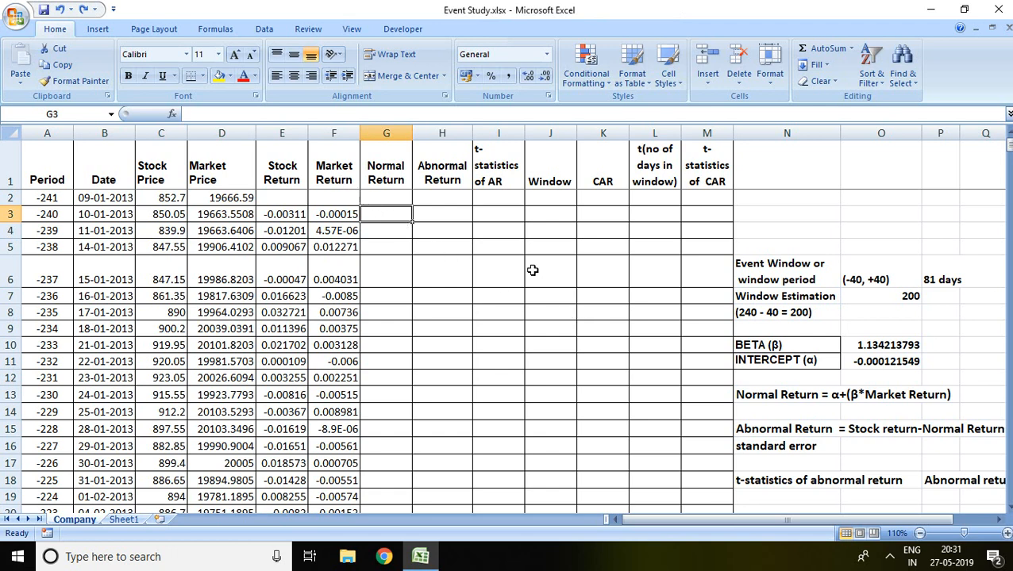
pyautogui.moveTo(879, 348)
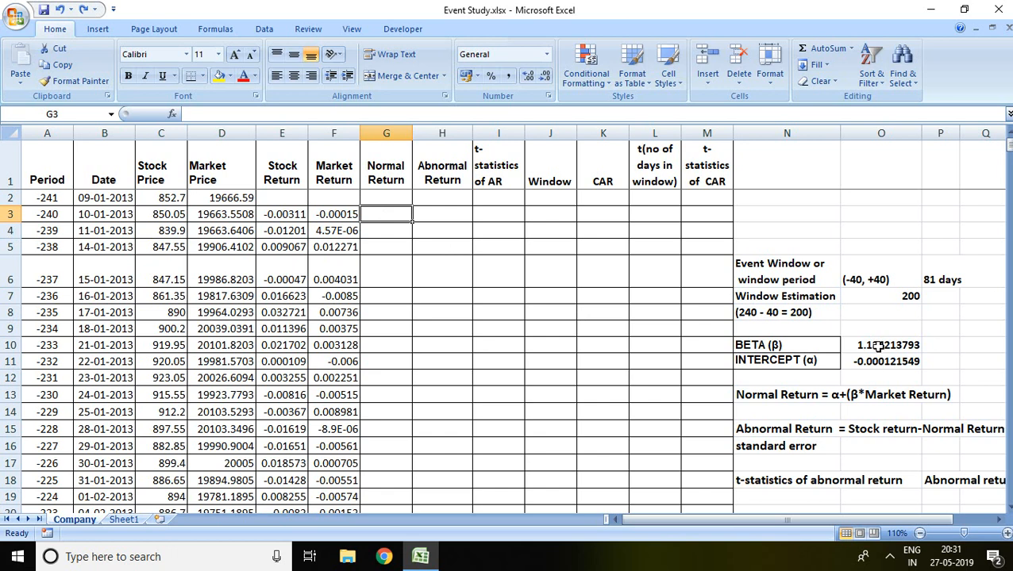
pyautogui.moveTo(871, 367)
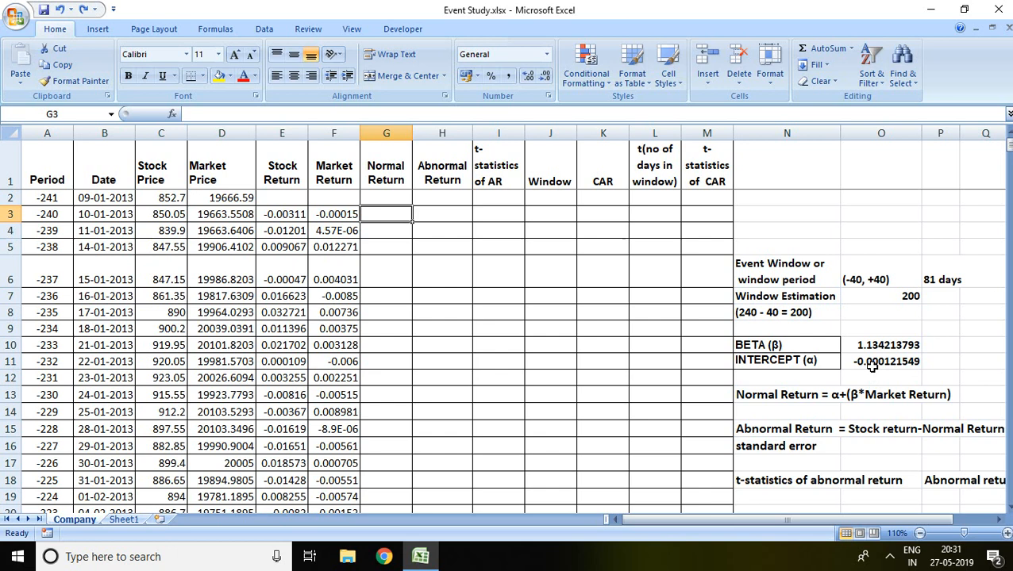
pyautogui.moveTo(405, 166)
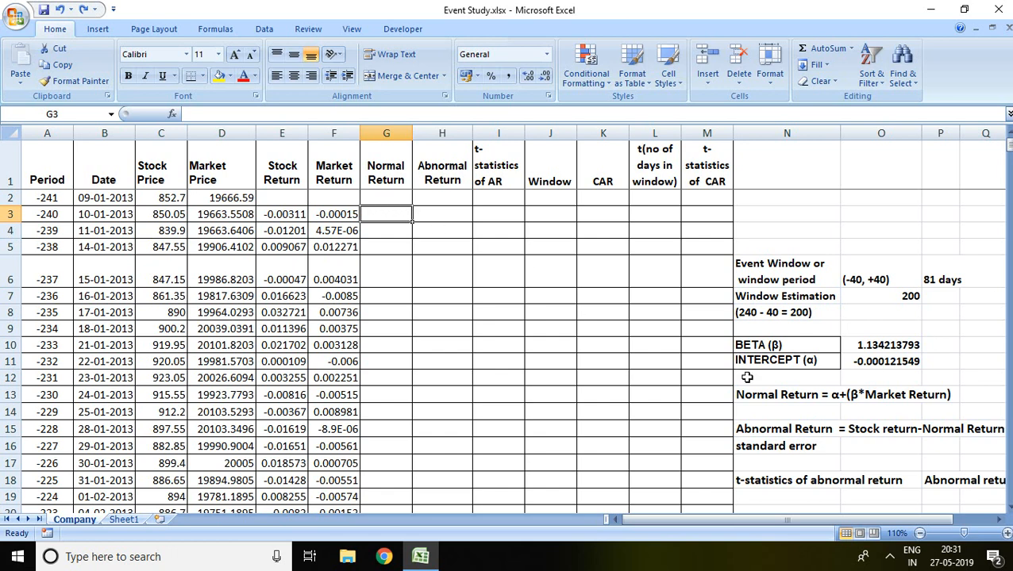
pyautogui.moveTo(844, 407)
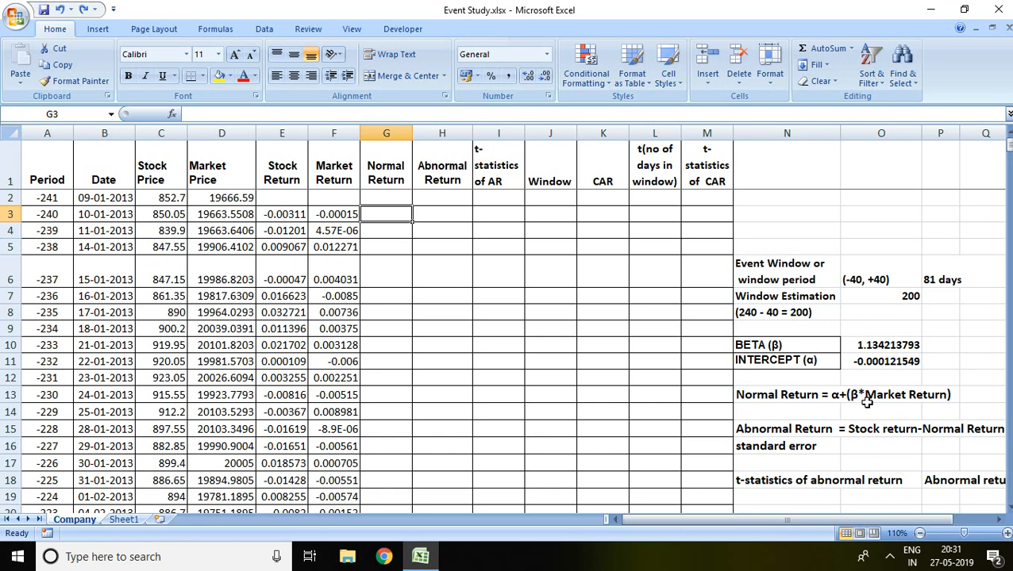
pyautogui.moveTo(904, 407)
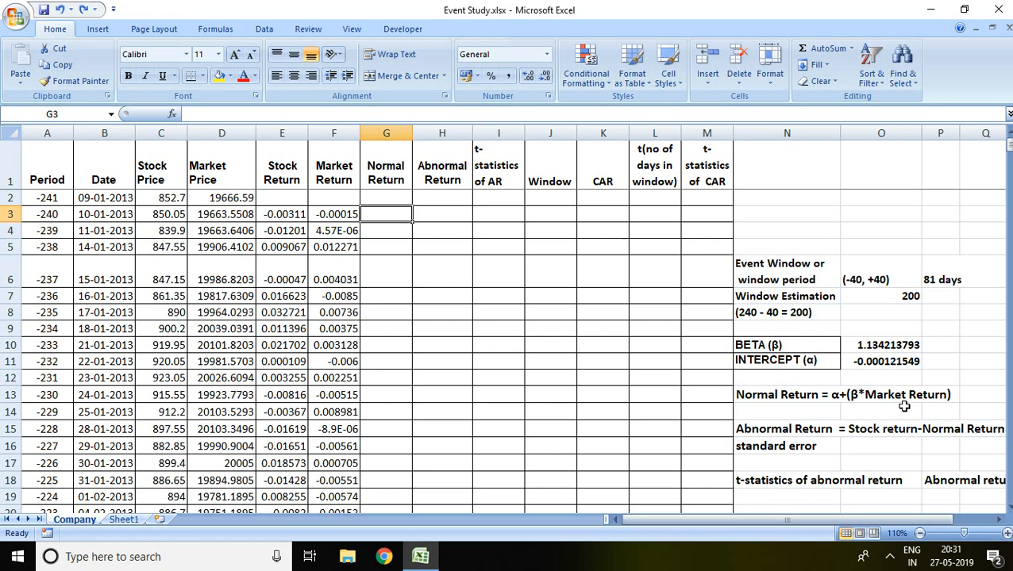
pyautogui.moveTo(864, 404)
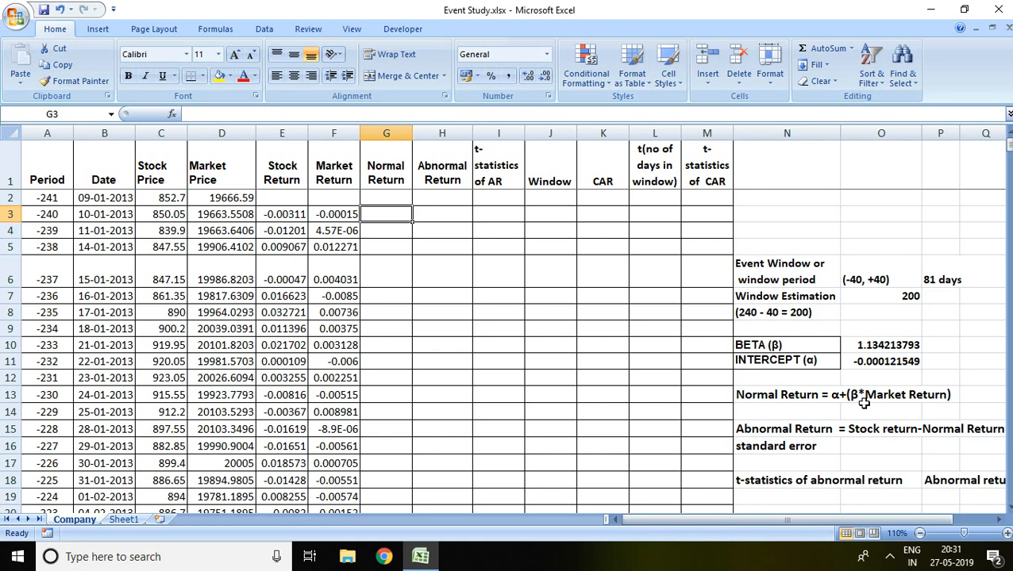
pyautogui.moveTo(468, 234)
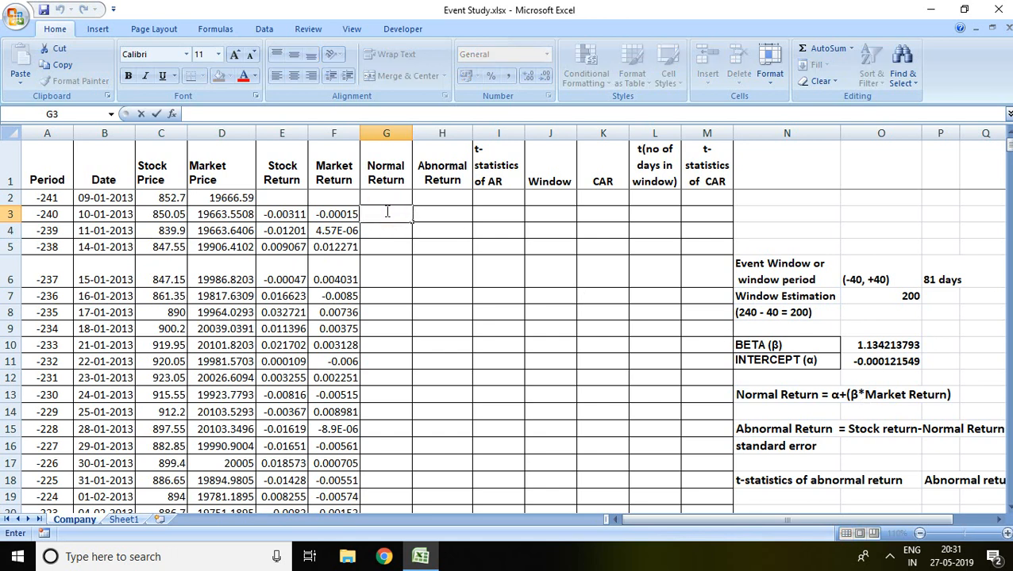
# Enter the normal return formula =O$11+O$10*F3 in G3 with rows anchored
pyautogui.write('=')
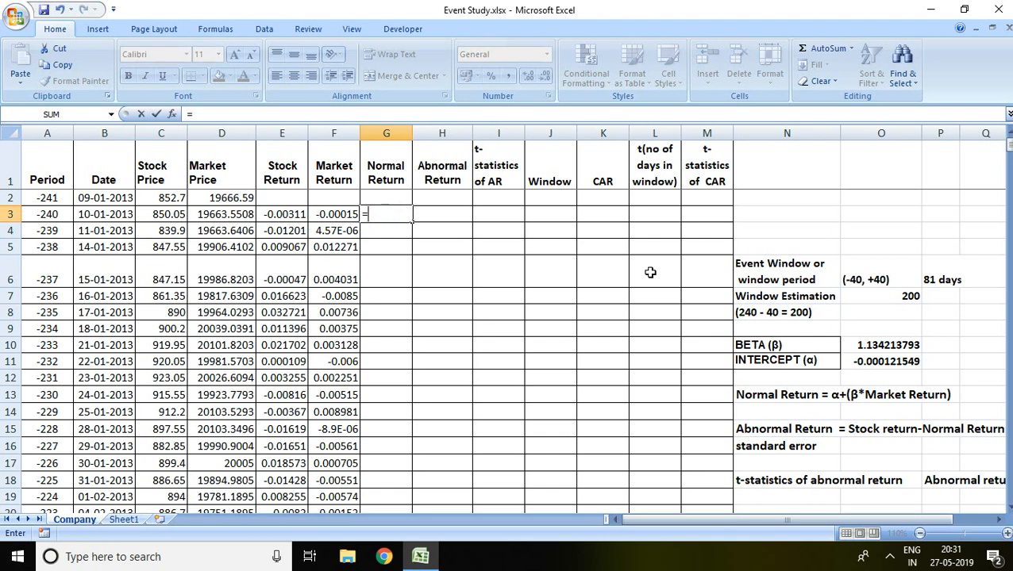
pyautogui.click(881, 362)
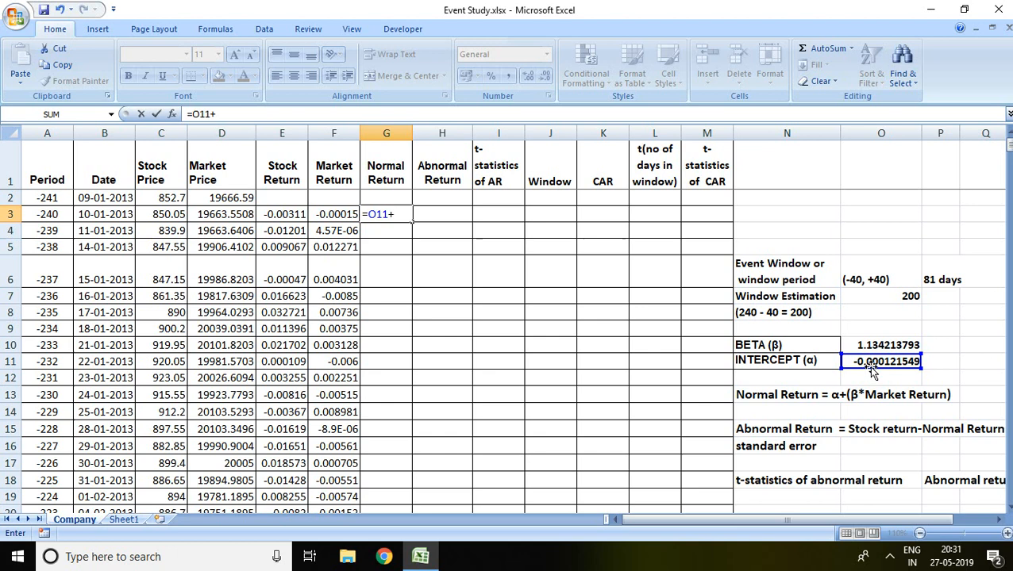
pyautogui.click(881, 344)
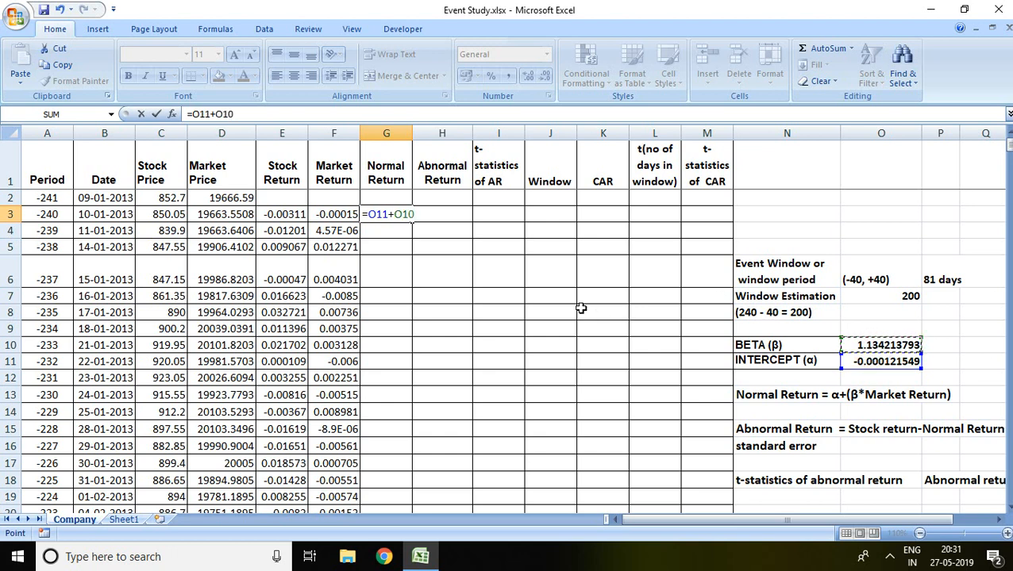
pyautogui.write('*')
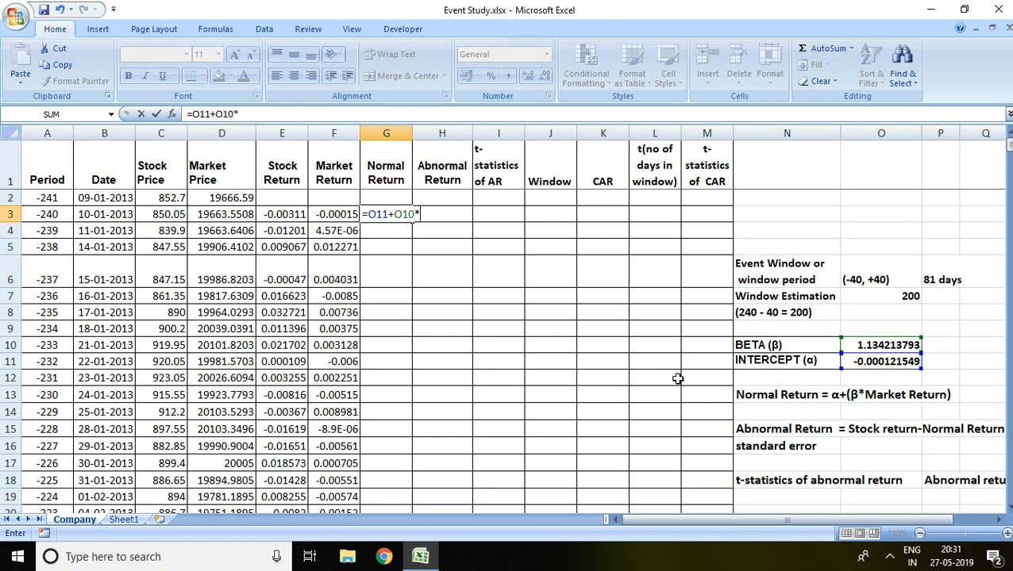
pyautogui.click(333, 214)
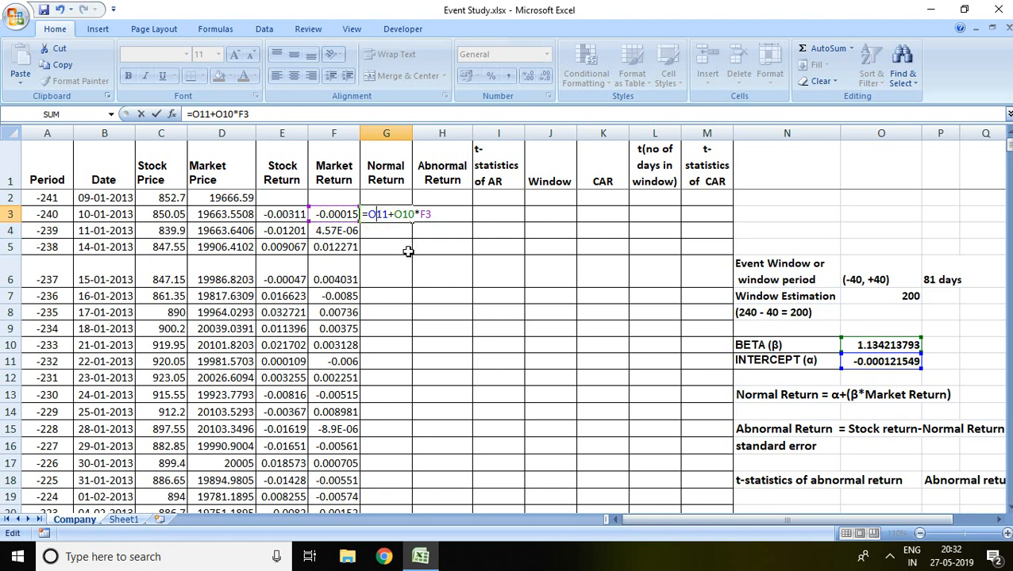
pyautogui.press('f4')
pyautogui.write('$')
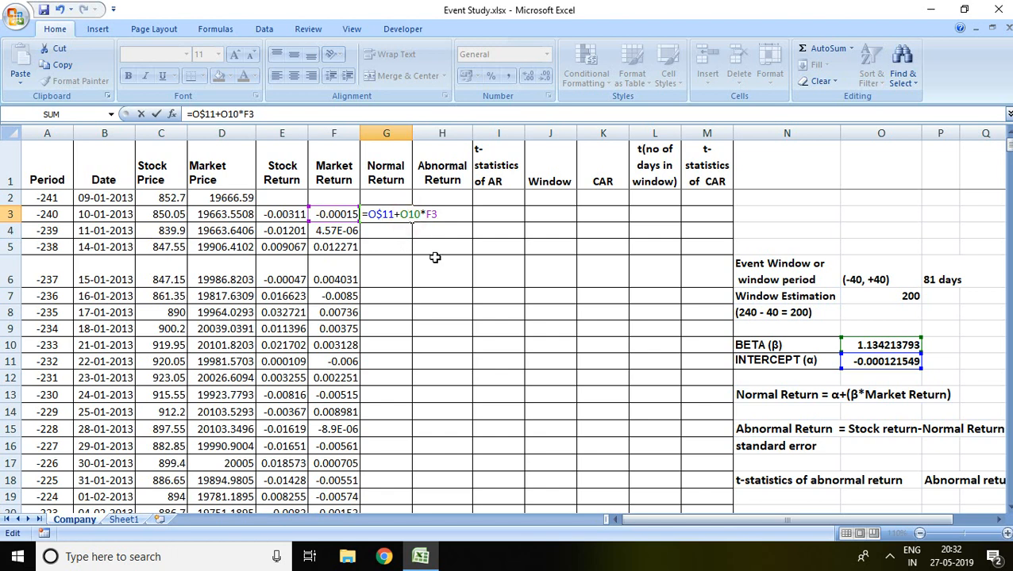
pyautogui.press('Return')
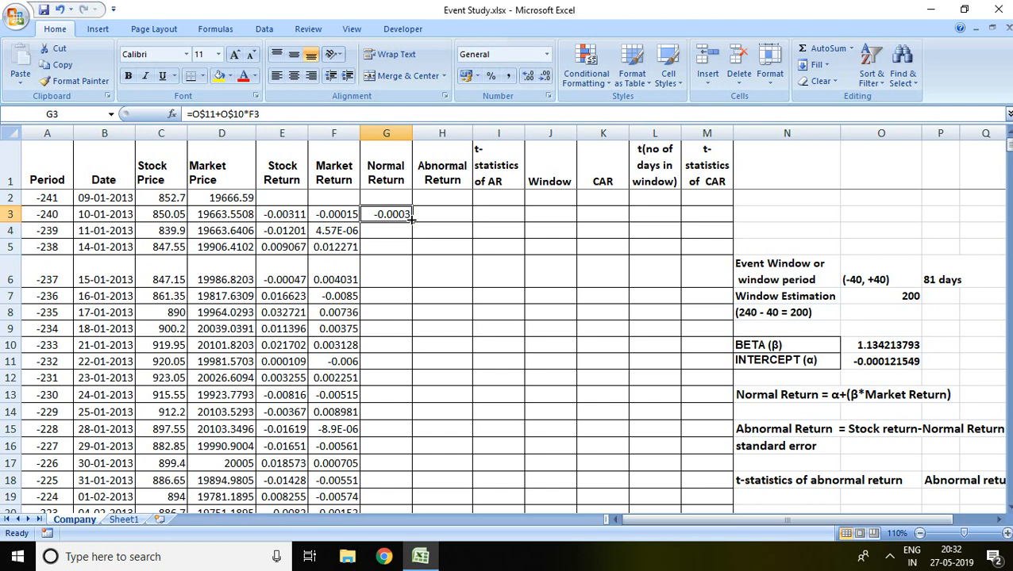
# Fill the normal return formula down column G for all periods
pyautogui.moveTo(411, 219); pyautogui.dragTo(411, 512)
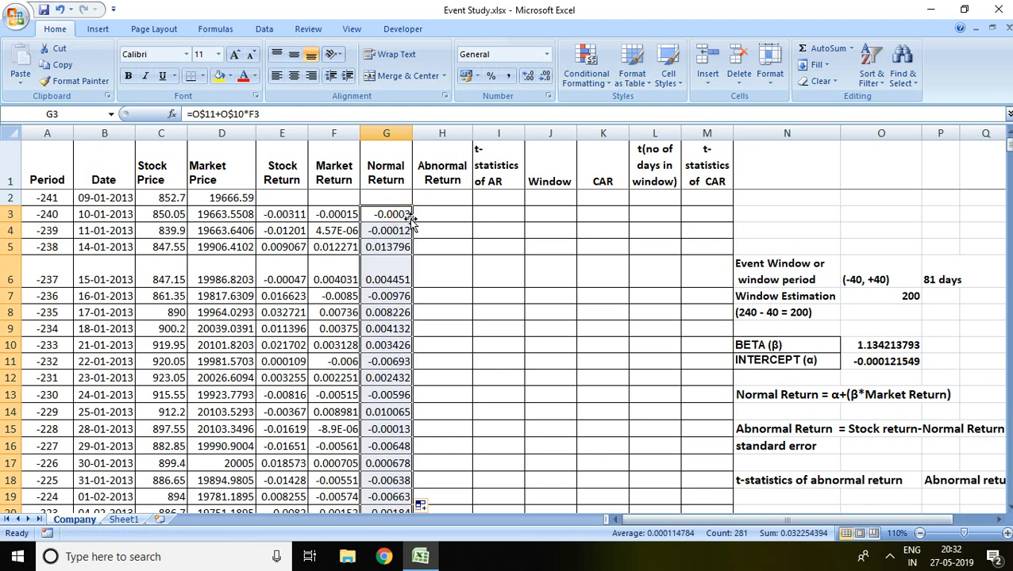
pyautogui.moveTo(795, 163)
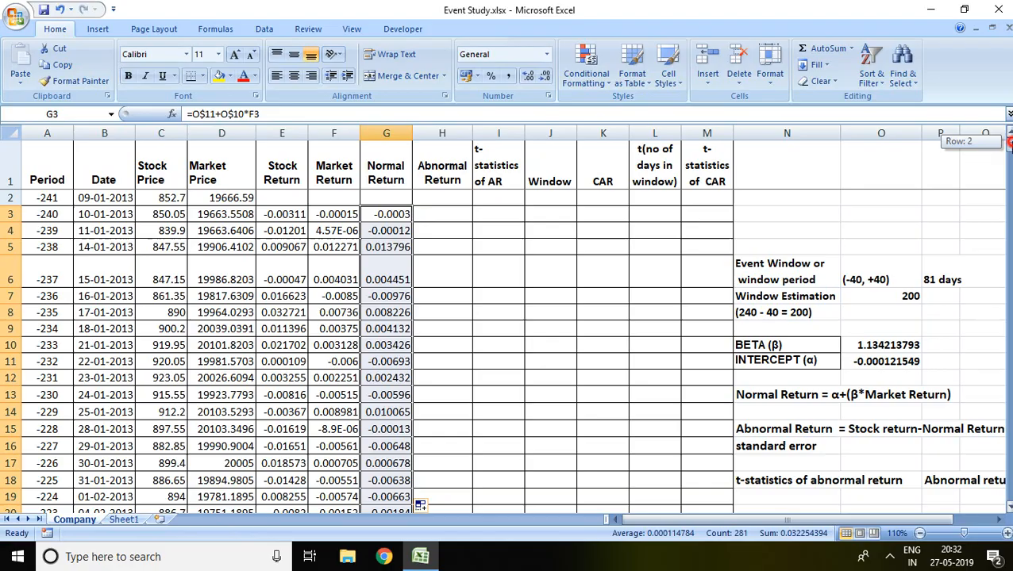
pyautogui.scroll(-3)
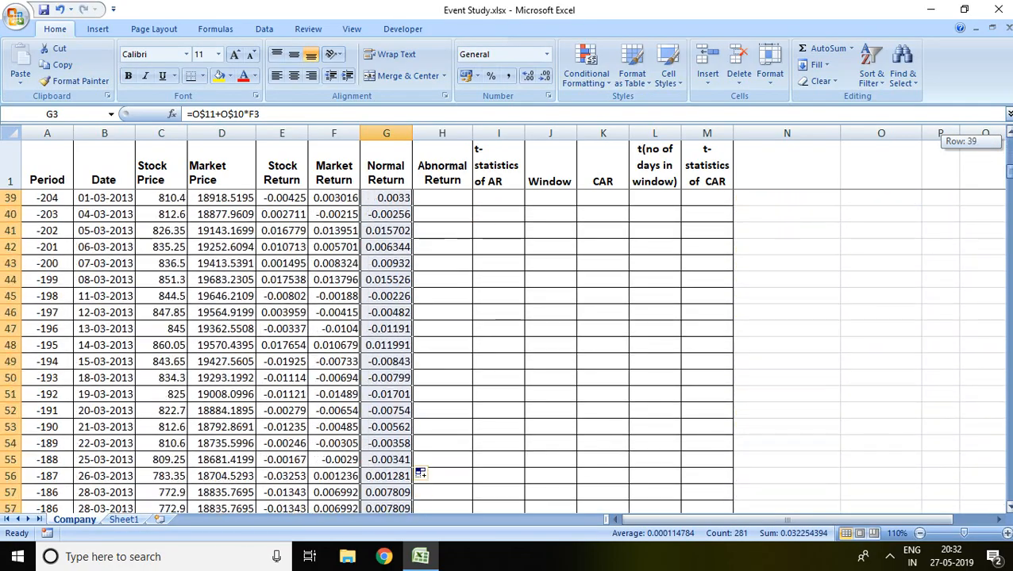
pyautogui.scroll(-3)
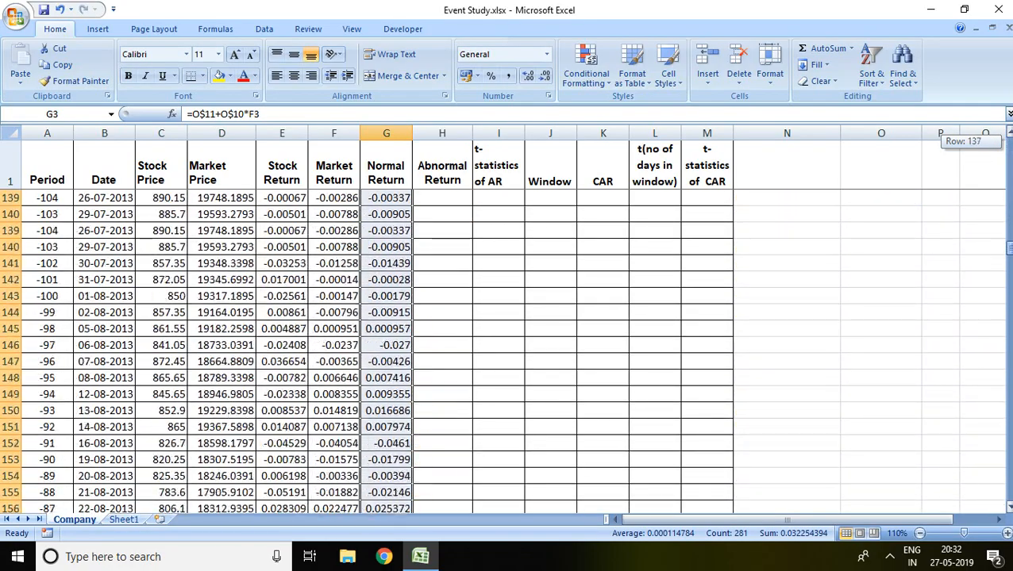
pyautogui.scroll(3)
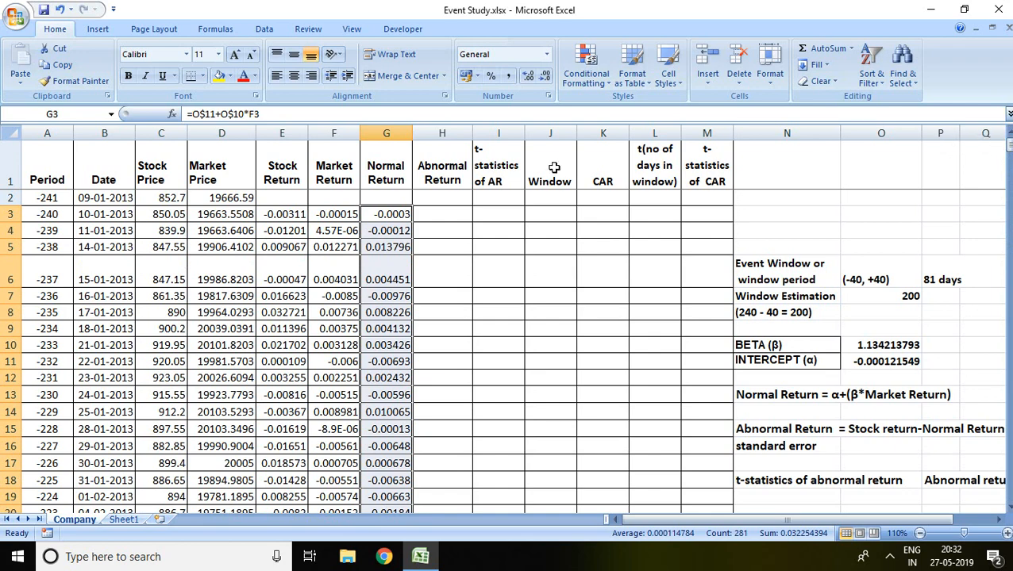
# Enter =E3-G3 in H3 and fill it down column H for every period
pyautogui.click(441, 214)
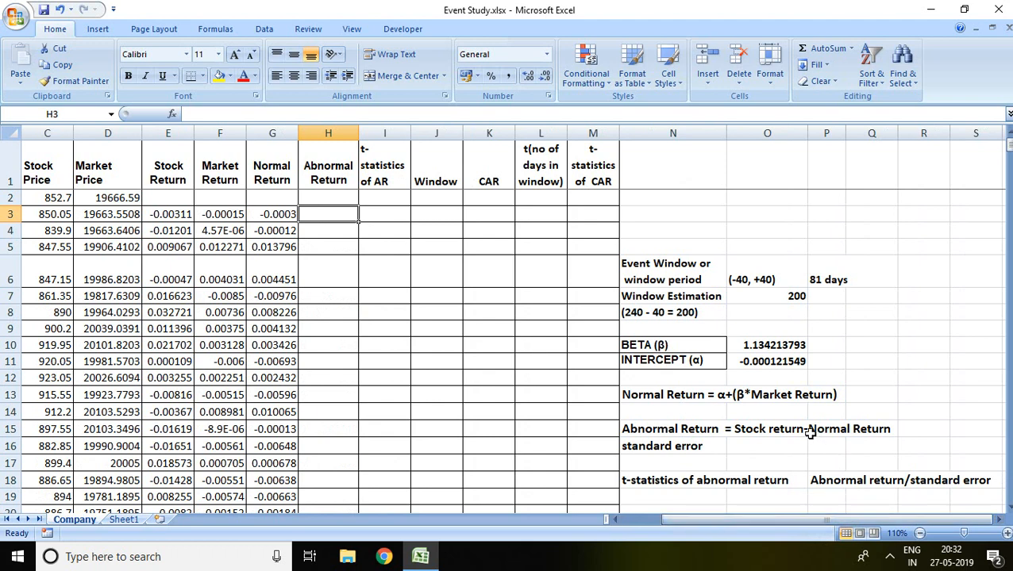
pyautogui.moveTo(826, 442)
pyautogui.write('=E3-G3')
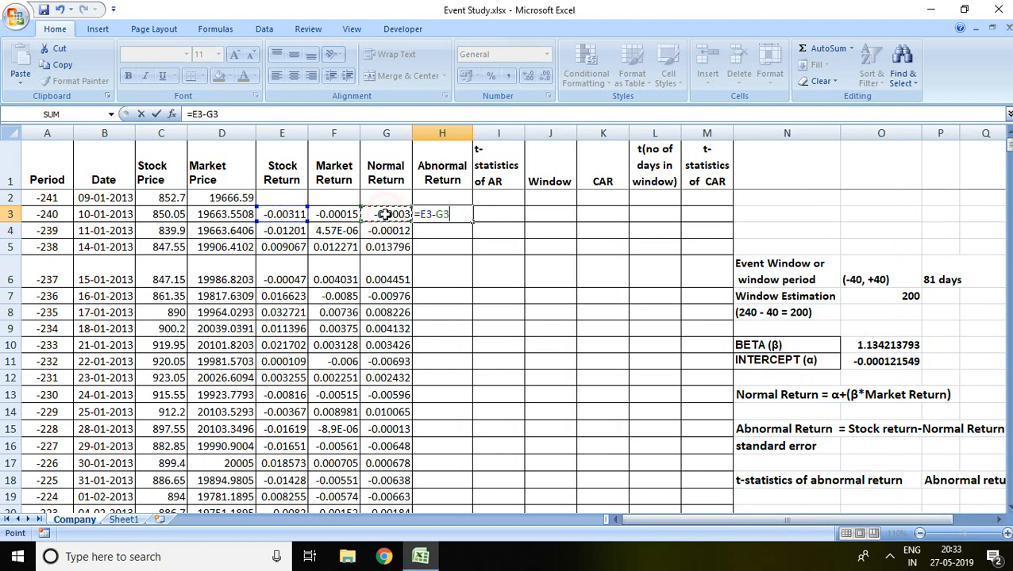
pyautogui.press('Return')
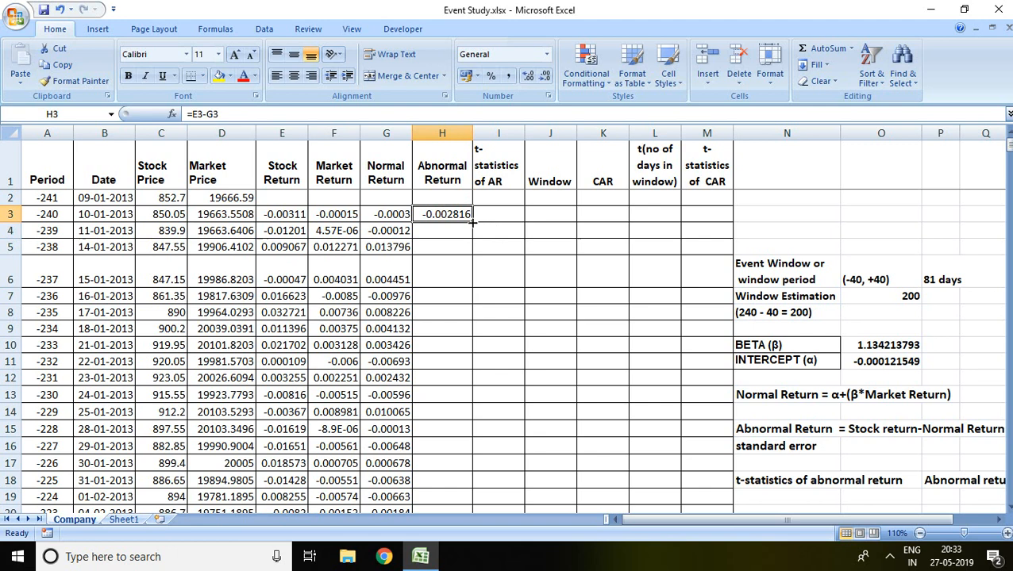
pyautogui.moveTo(473, 222); pyautogui.dragTo(443, 504)
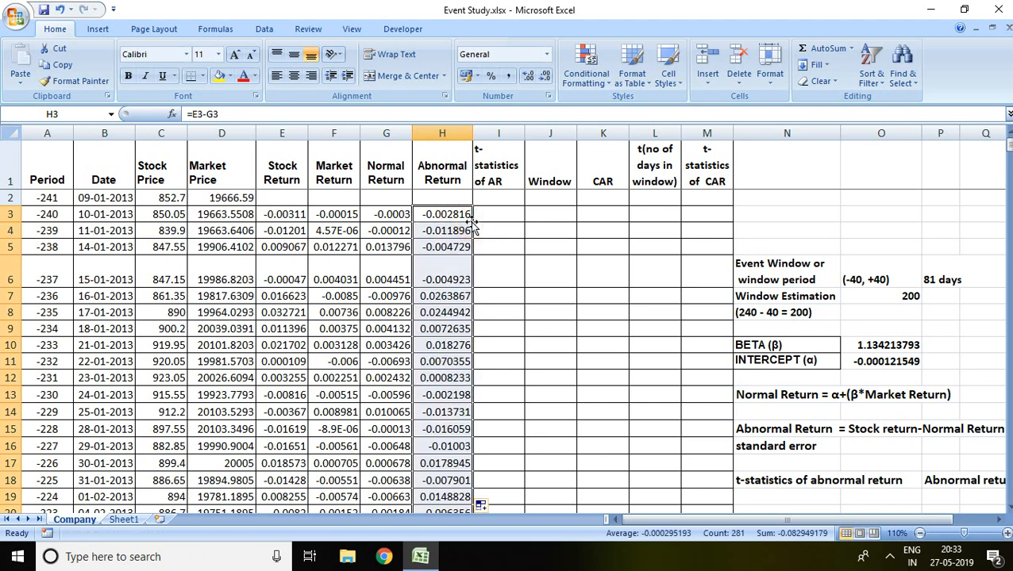
pyautogui.moveTo(447, 211)
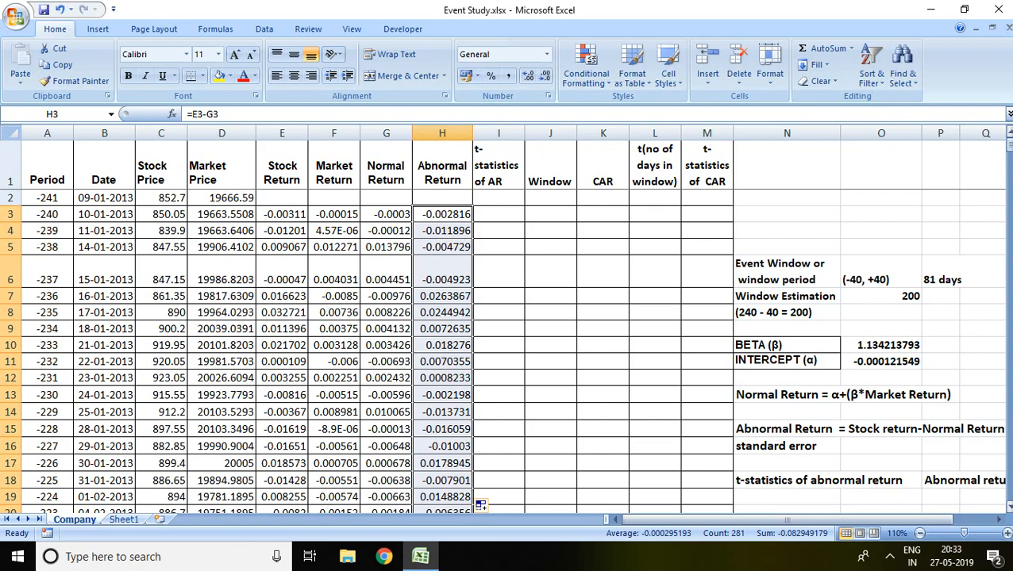
pyautogui.scroll(-3)
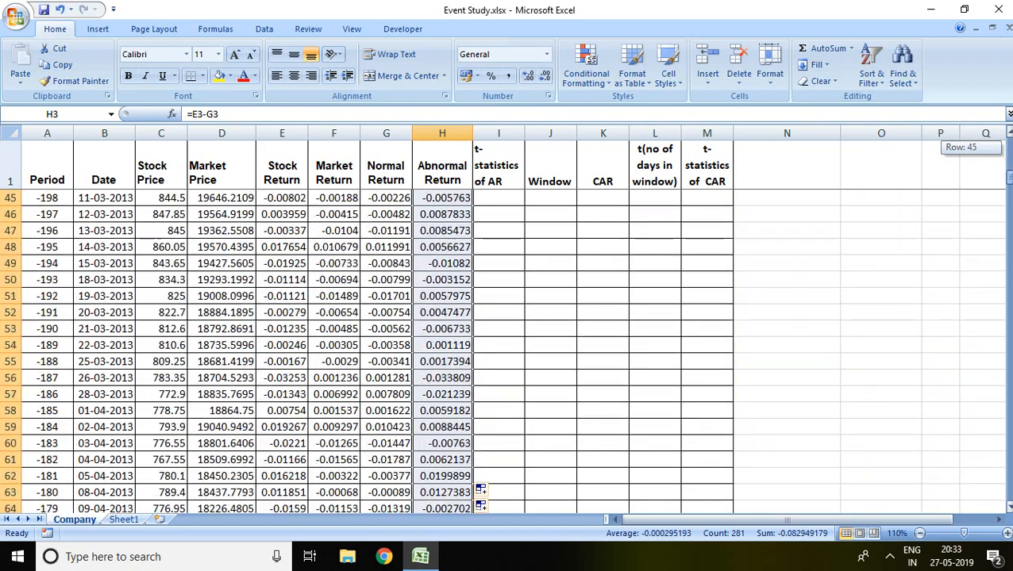
pyautogui.scroll(3)
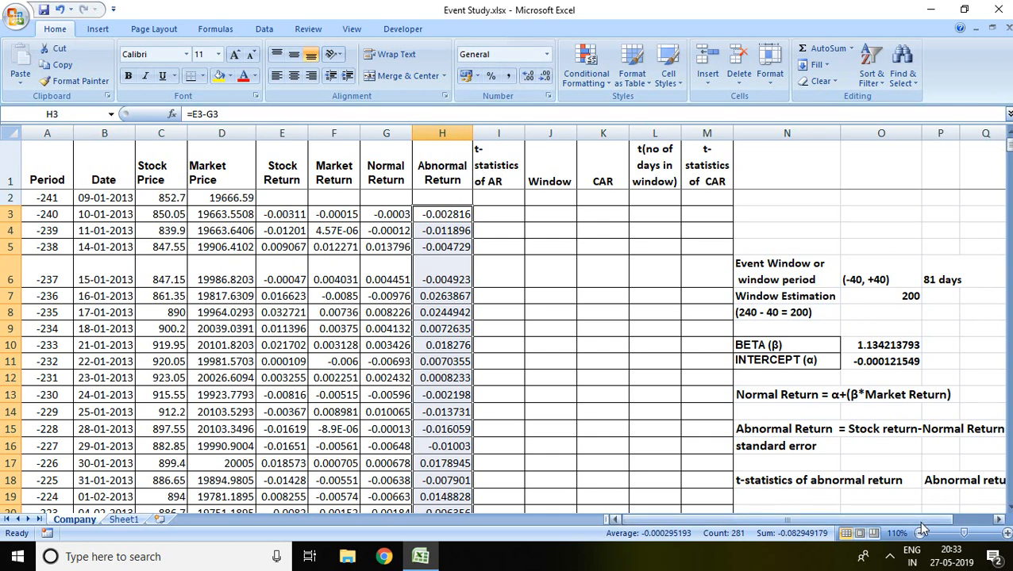
pyautogui.hscroll(3)
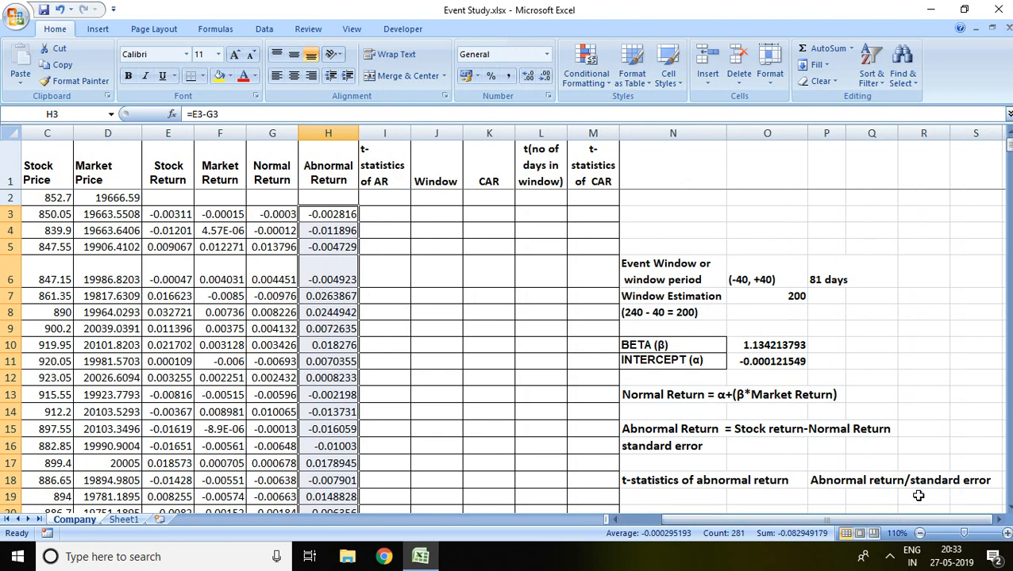
pyautogui.moveTo(732, 423)
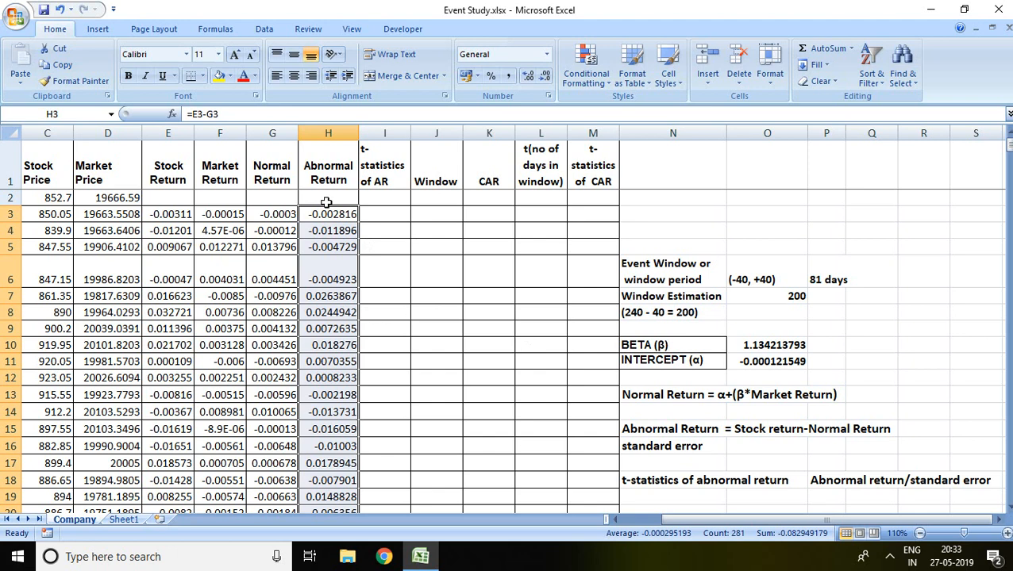
pyautogui.moveTo(343, 210)
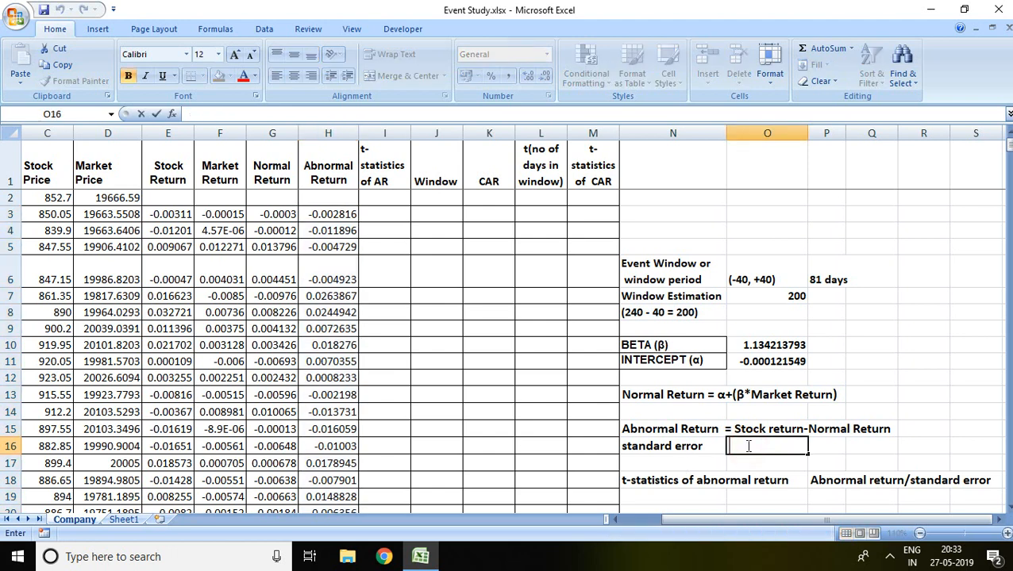
# Enter =STEYX(E3:E202,F3:F202) in O16, giving a standard error of 0.012681485
pyautogui.write('=')
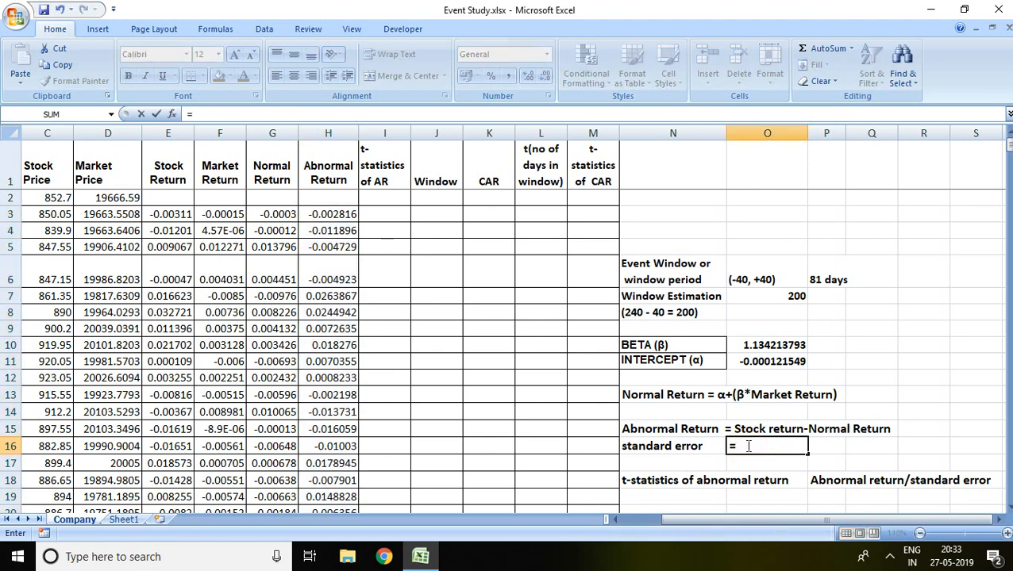
pyautogui.write('ste')
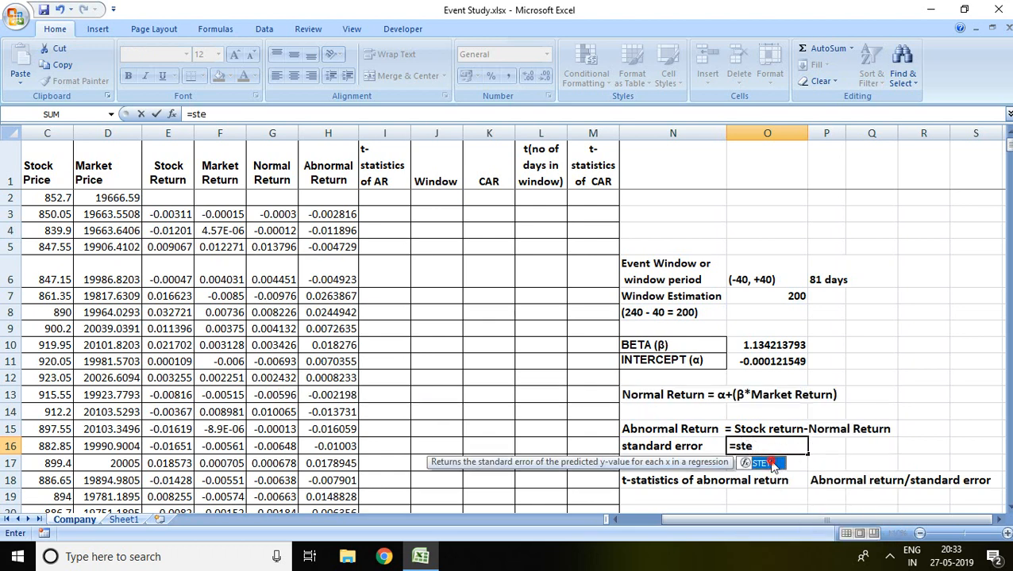
pyautogui.click(758, 462)
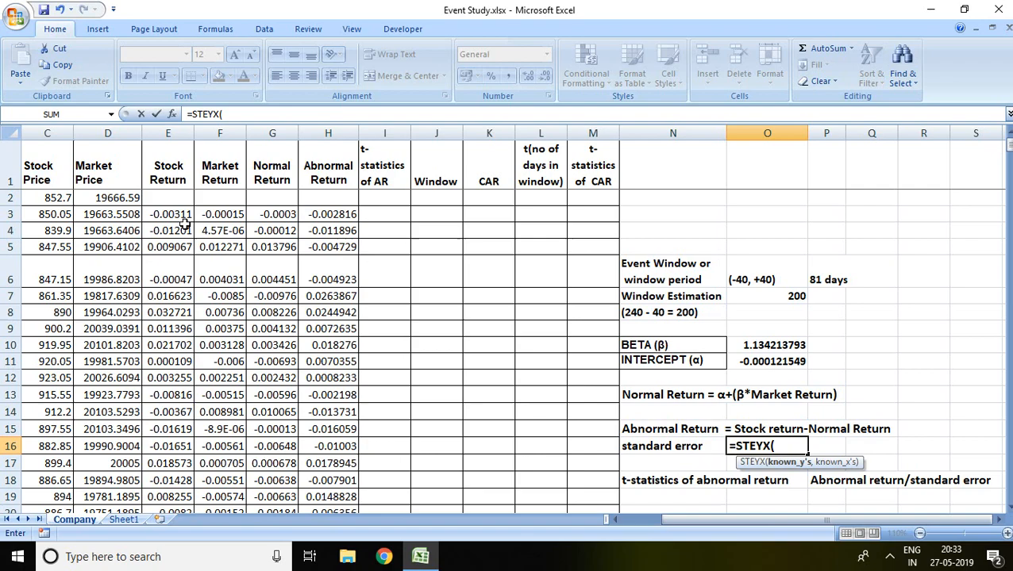
pyautogui.click(168, 214)
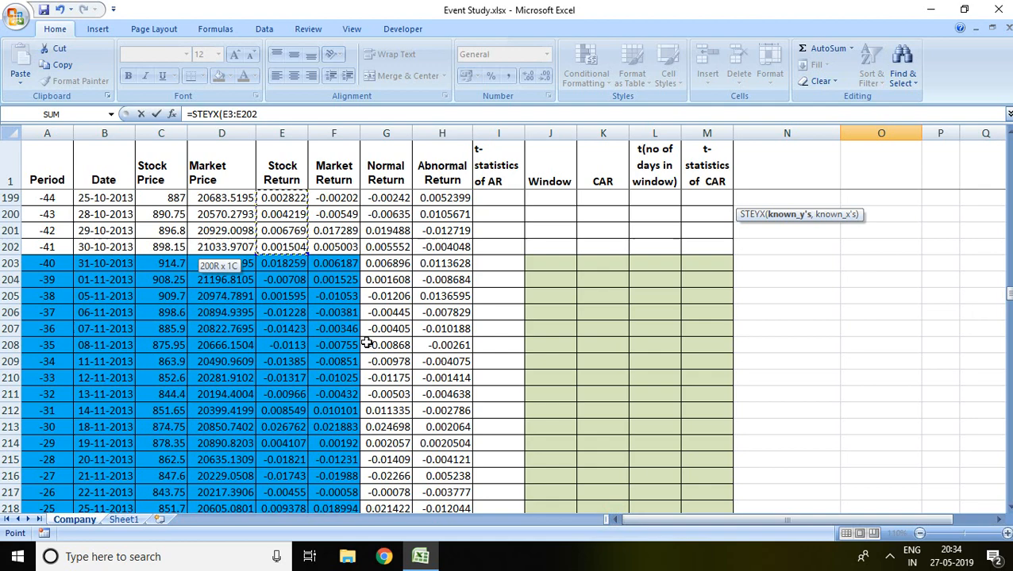
pyautogui.write(',')
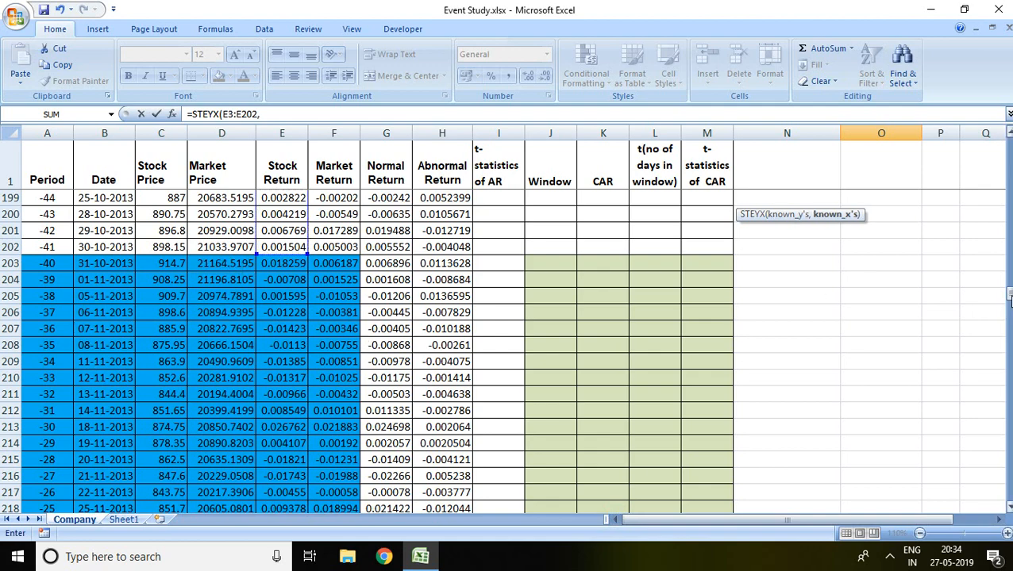
pyautogui.scroll(3)
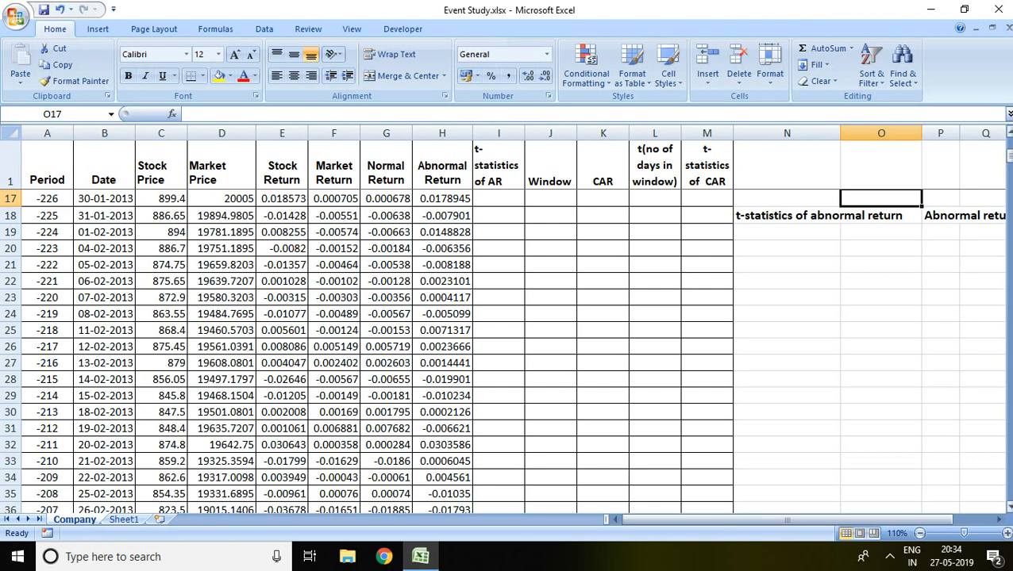
pyautogui.scroll(3)
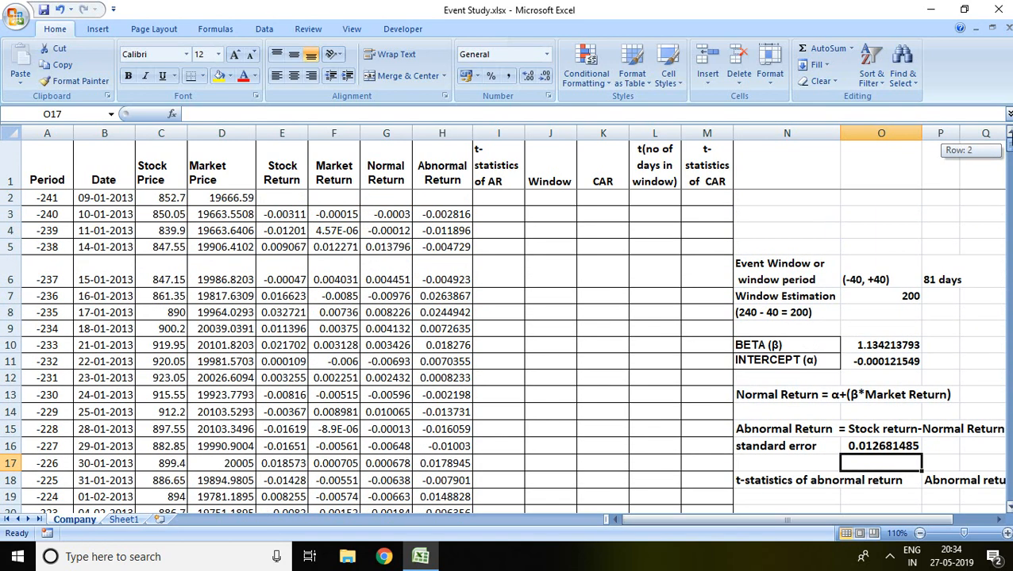
pyautogui.click(881, 445)
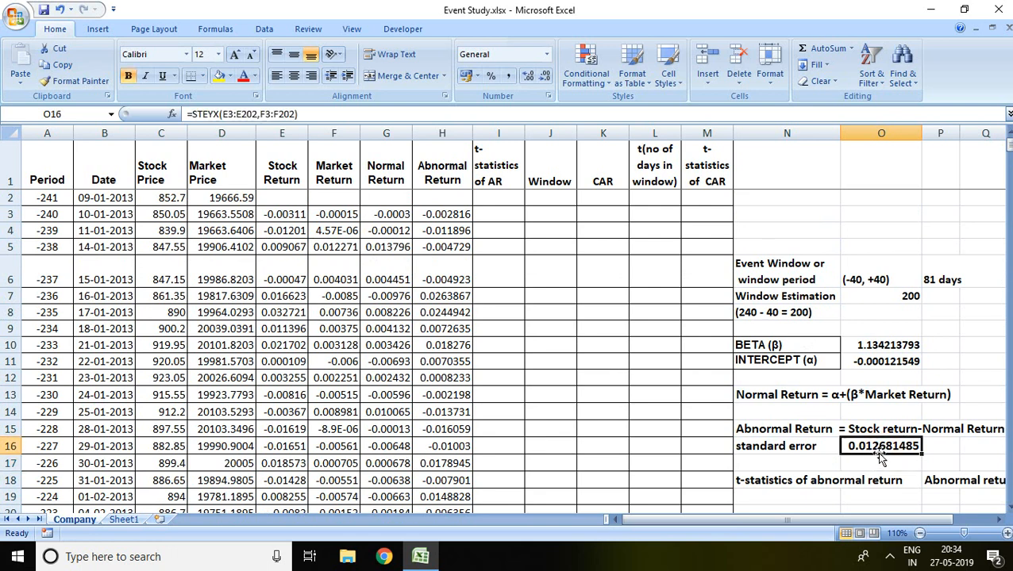
pyautogui.moveTo(893, 457)
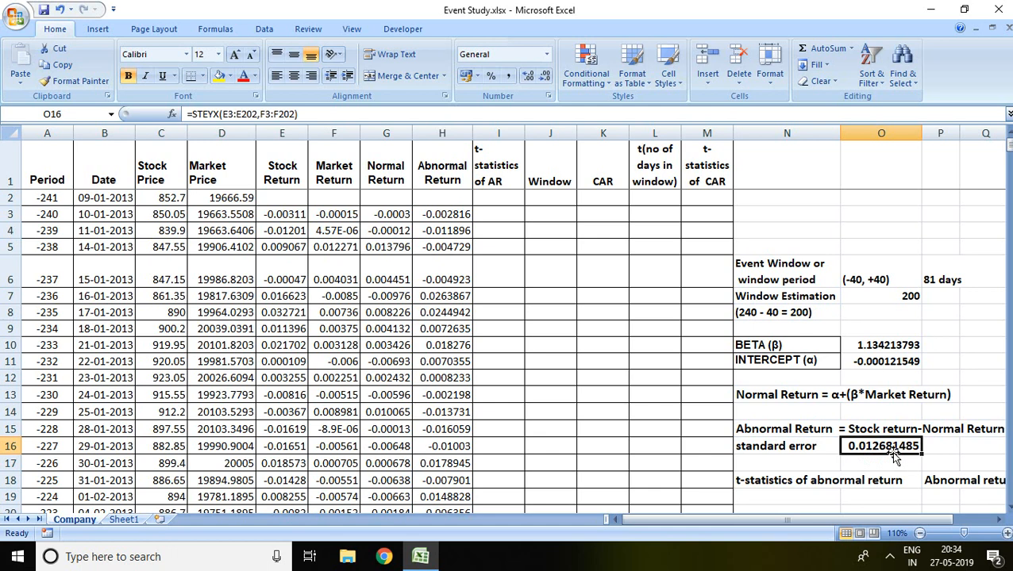
pyautogui.moveTo(915, 456)
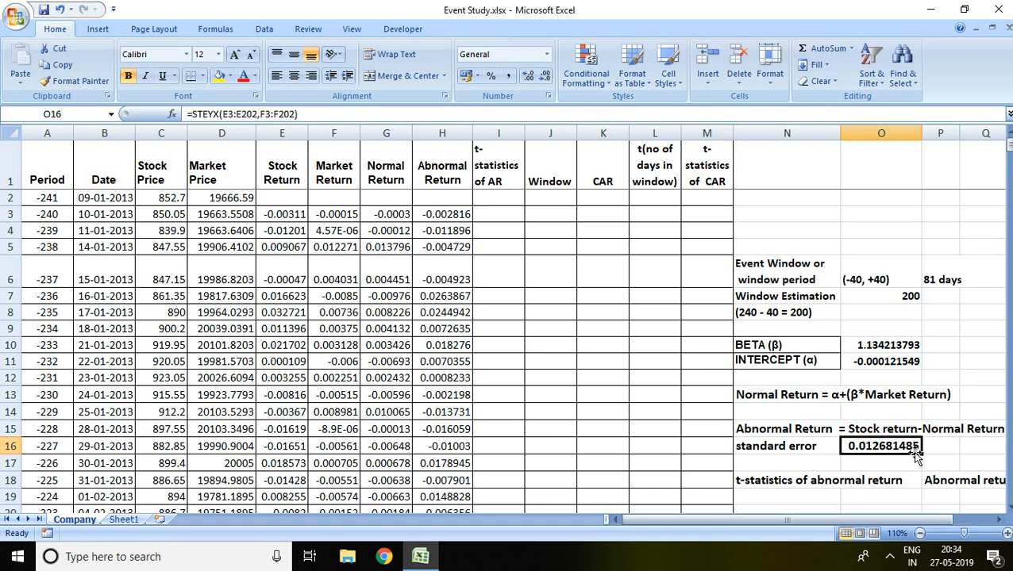
pyautogui.moveTo(487, 204)
pyautogui.write('=')
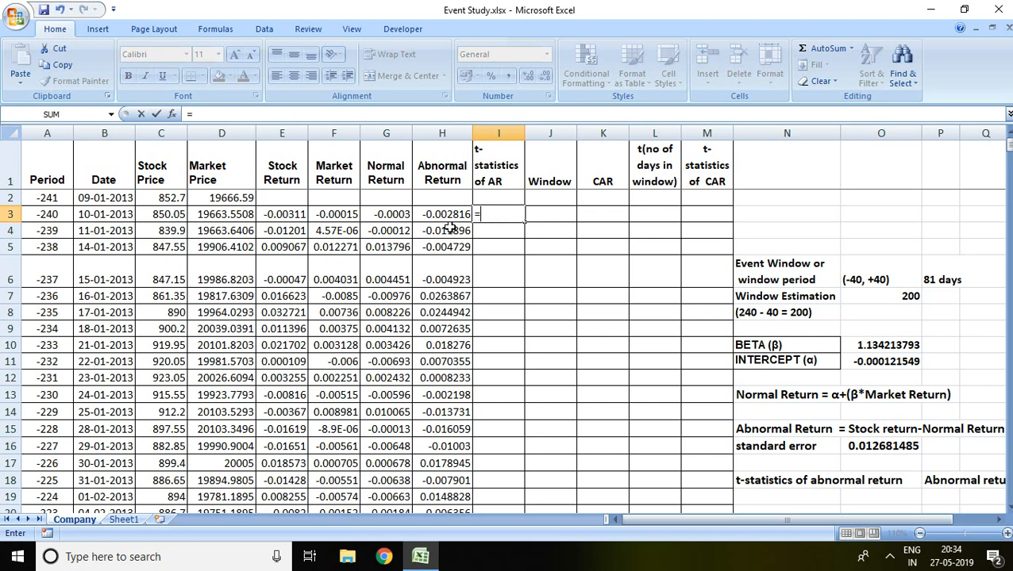
# Enter =H3/O$16 in I3 and fill it down column I to the last period
pyautogui.click(441, 214)
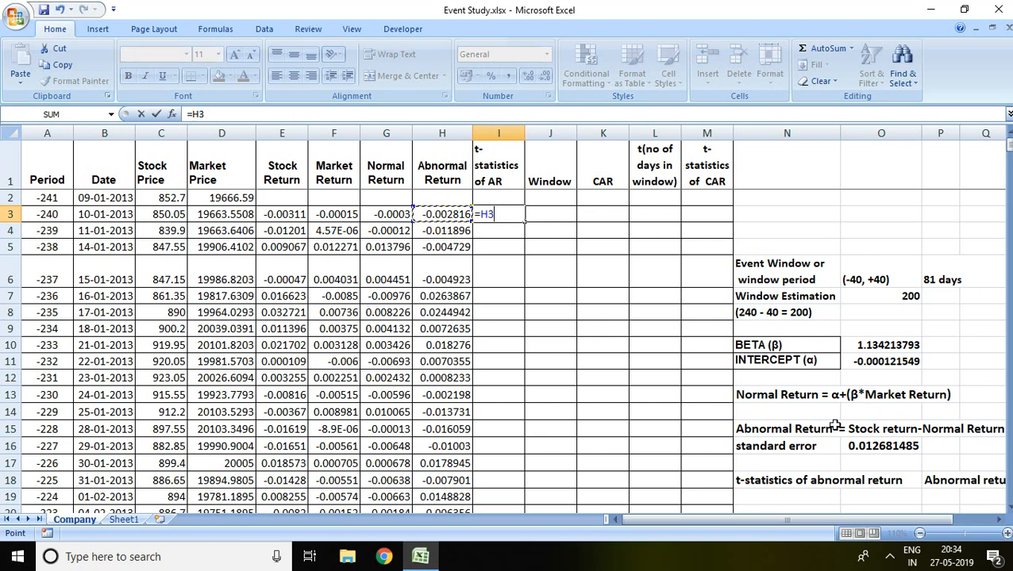
pyautogui.write('/')
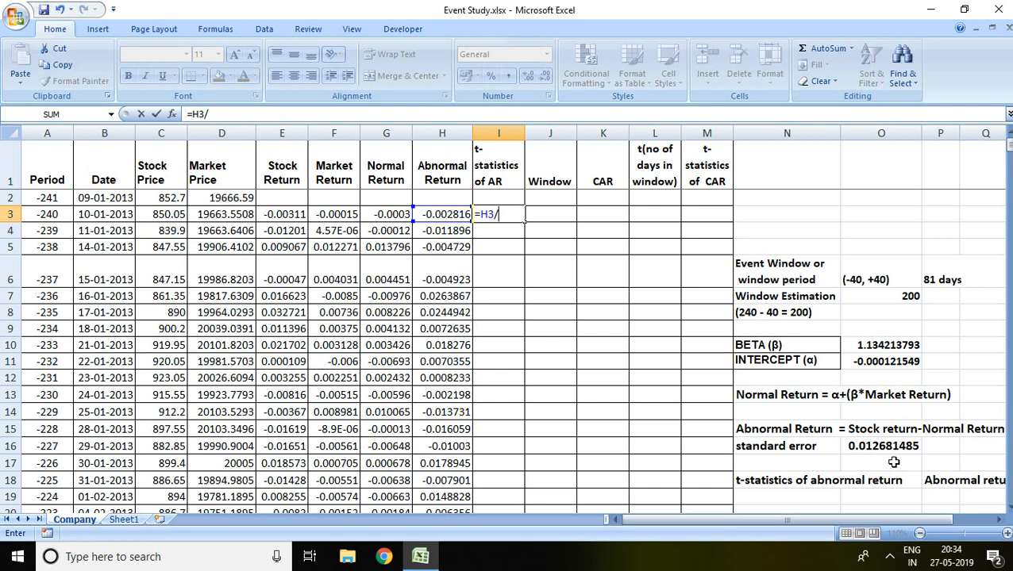
pyautogui.click(881, 446)
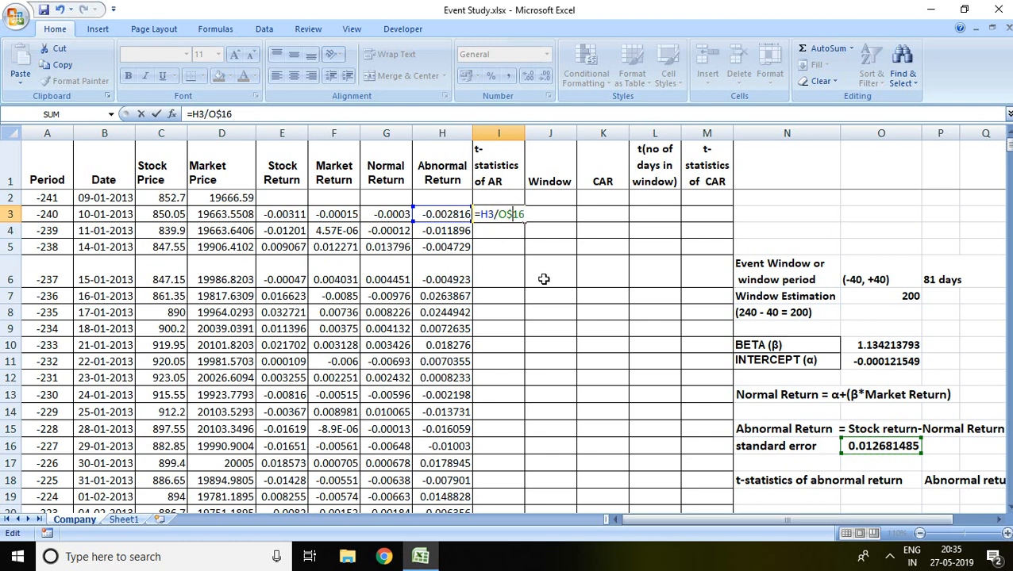
pyautogui.press('Return')
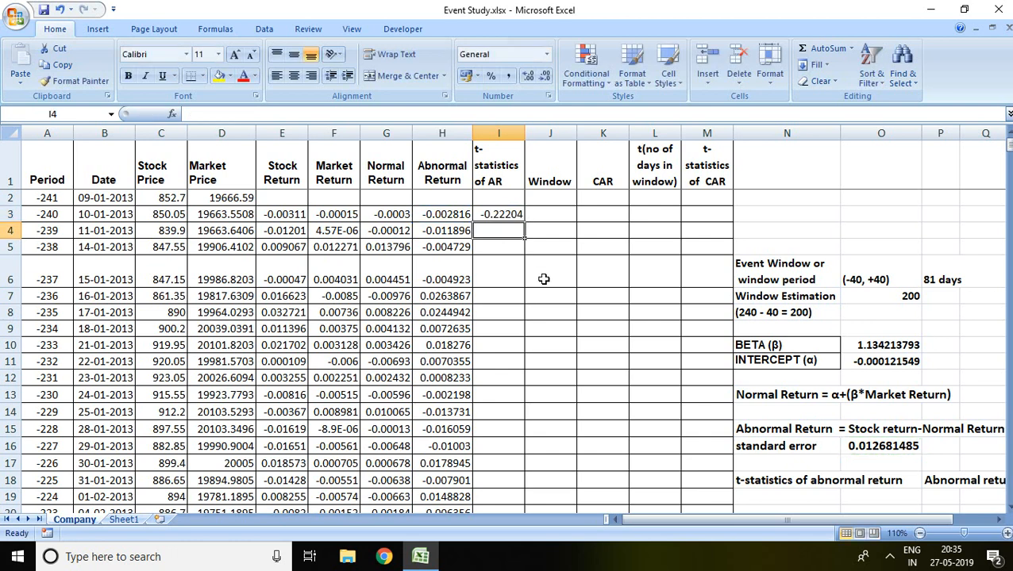
pyautogui.click(499, 214)
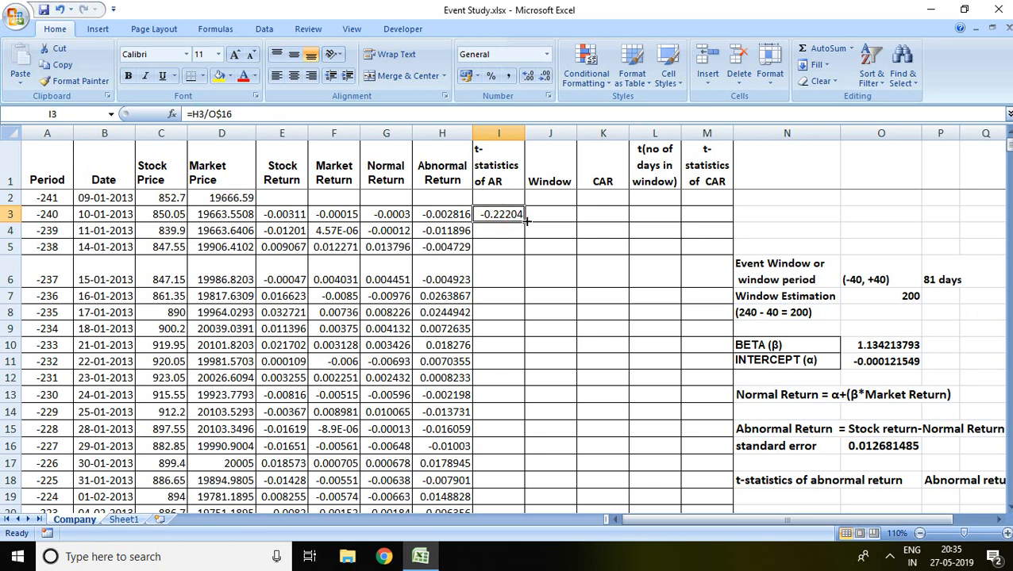
pyautogui.moveTo(524, 218); pyautogui.dragTo(524, 504)
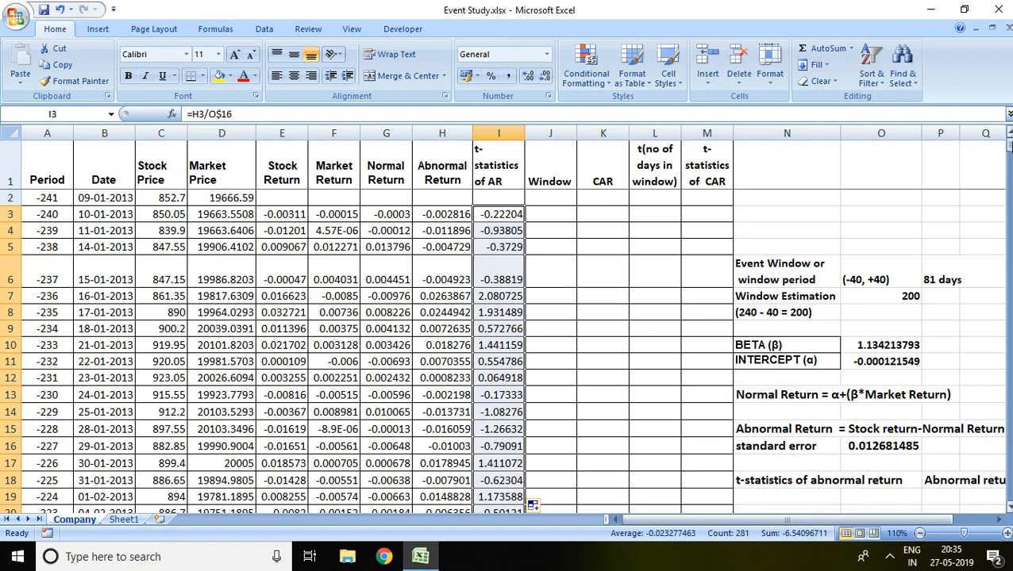
pyautogui.scroll(-3)
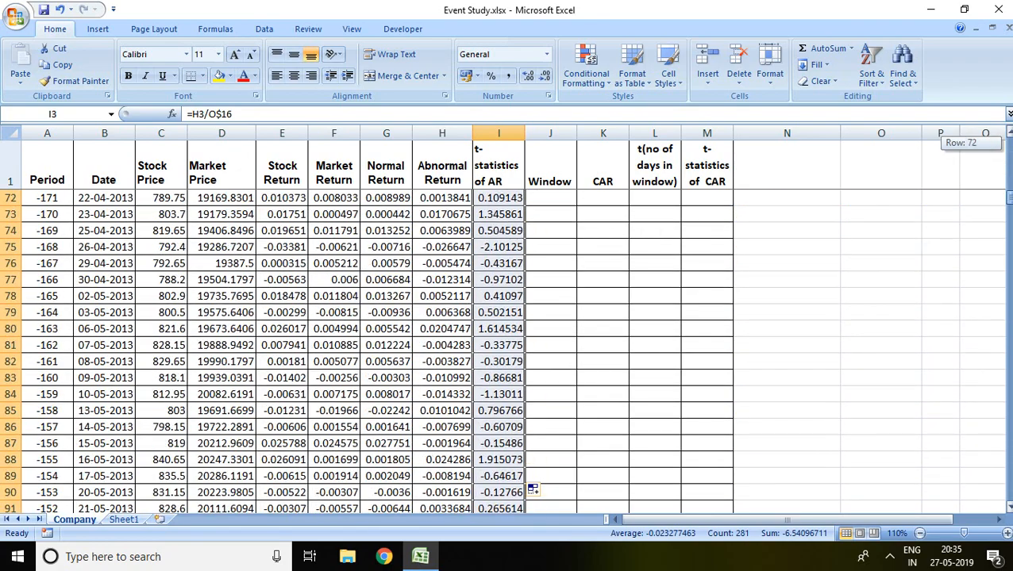
pyautogui.scroll(-3)
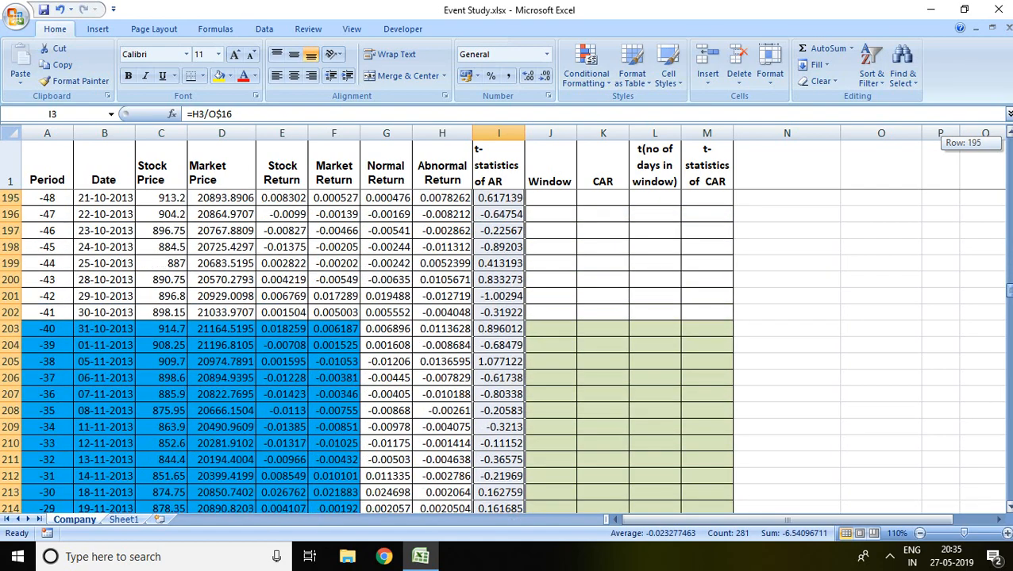
pyautogui.scroll(-3)
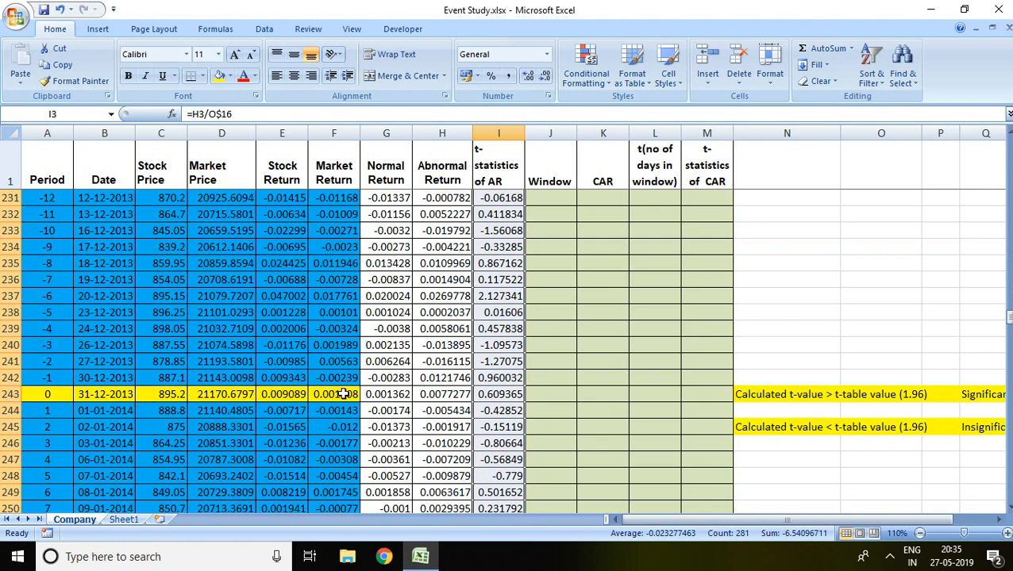
# Inspect the event day 0 figures and scroll across the columns beside the event rows
pyautogui.click(386, 394)
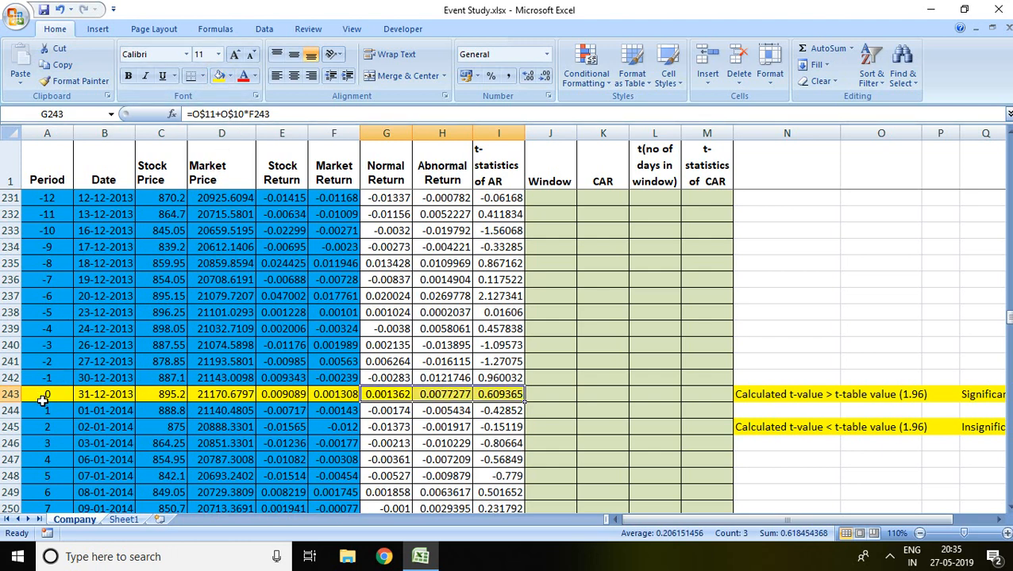
pyautogui.click(602, 427)
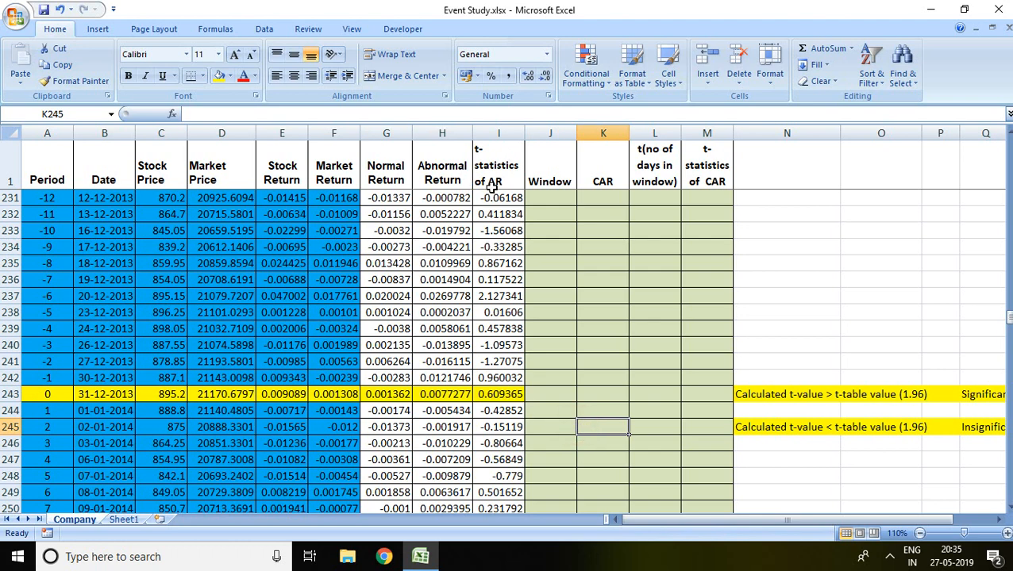
pyautogui.moveTo(503, 401)
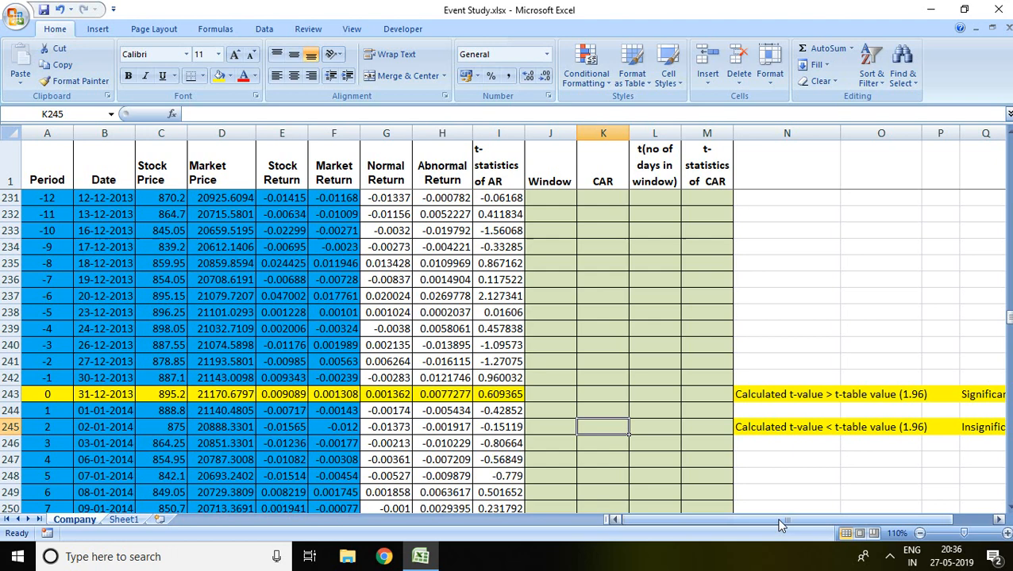
pyautogui.hscroll(3)
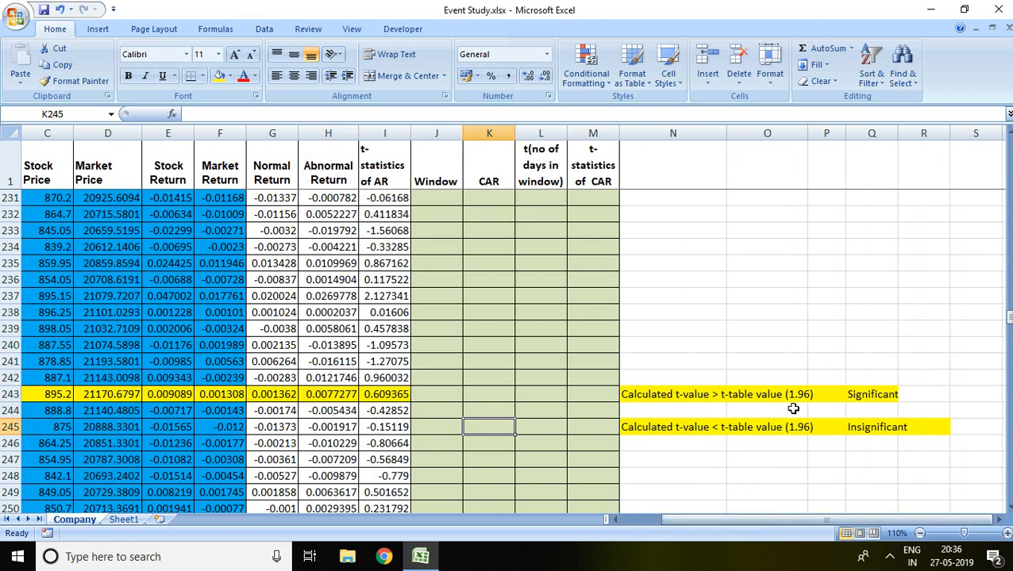
pyautogui.moveTo(804, 402)
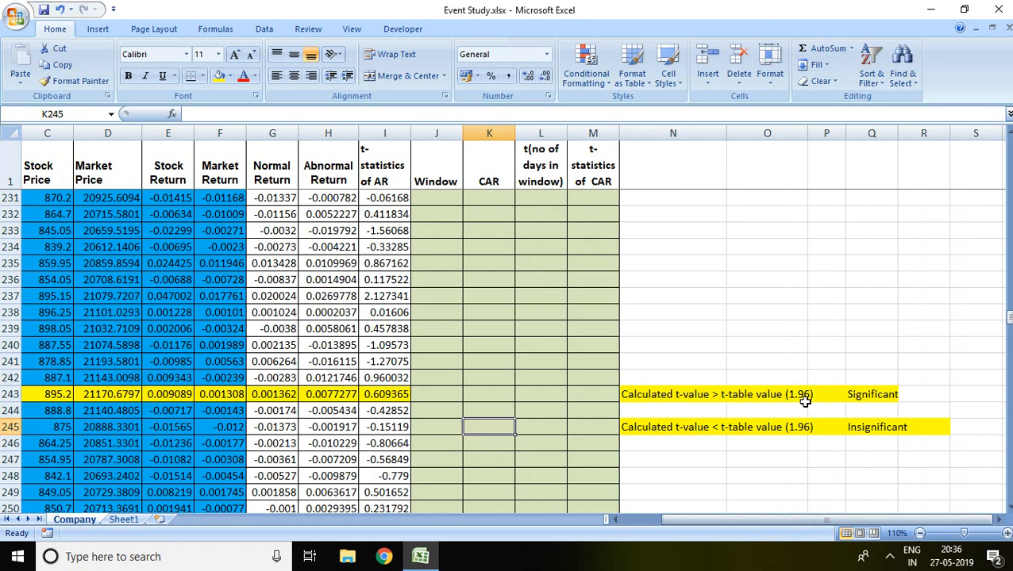
pyautogui.moveTo(709, 397)
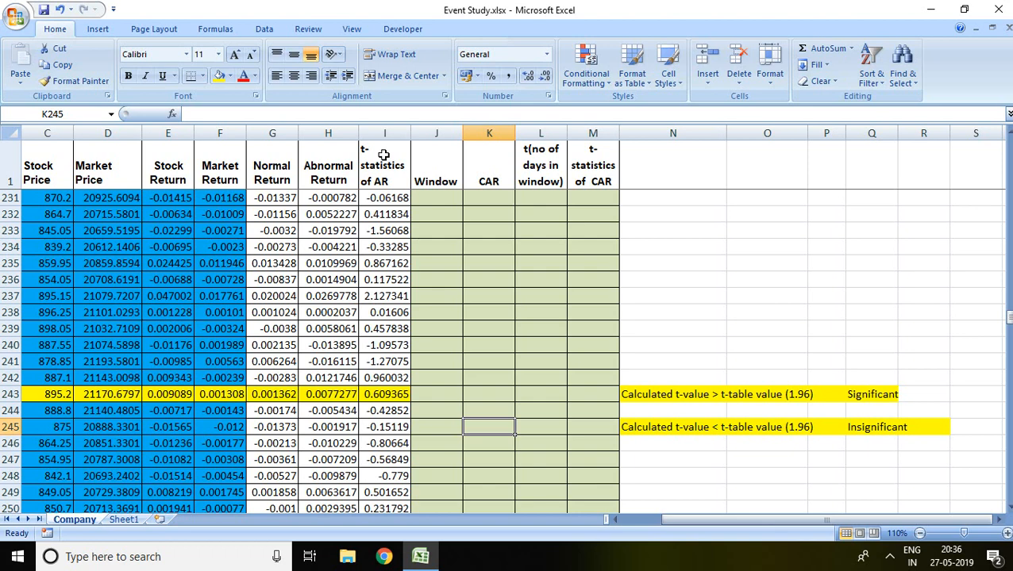
pyautogui.moveTo(751, 411)
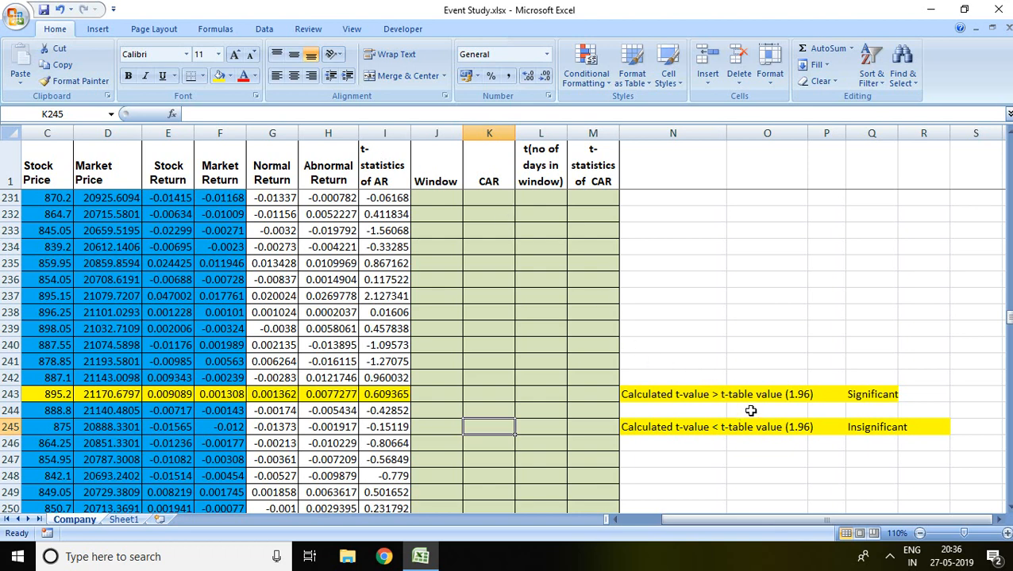
pyautogui.moveTo(794, 405)
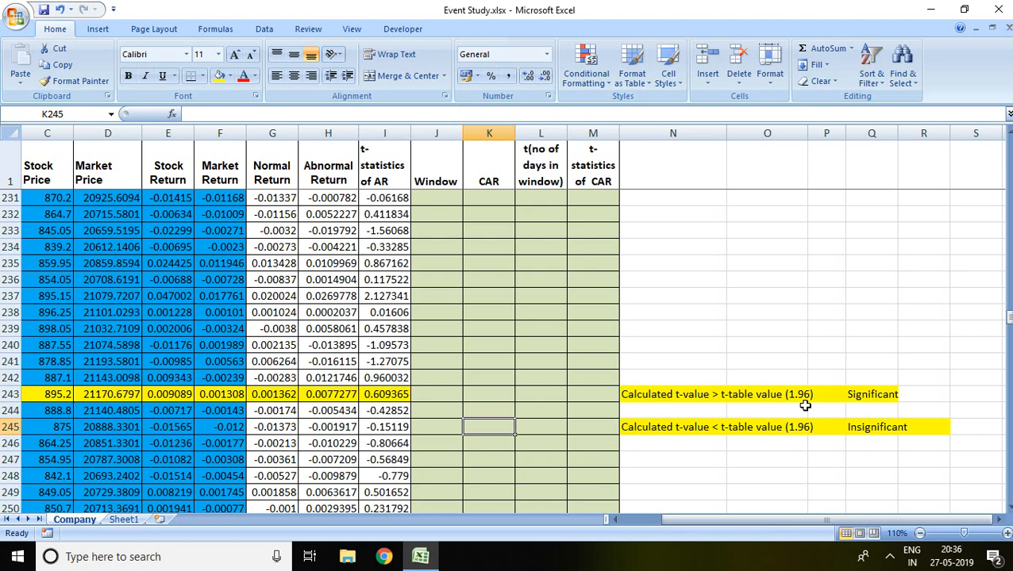
pyautogui.moveTo(862, 402)
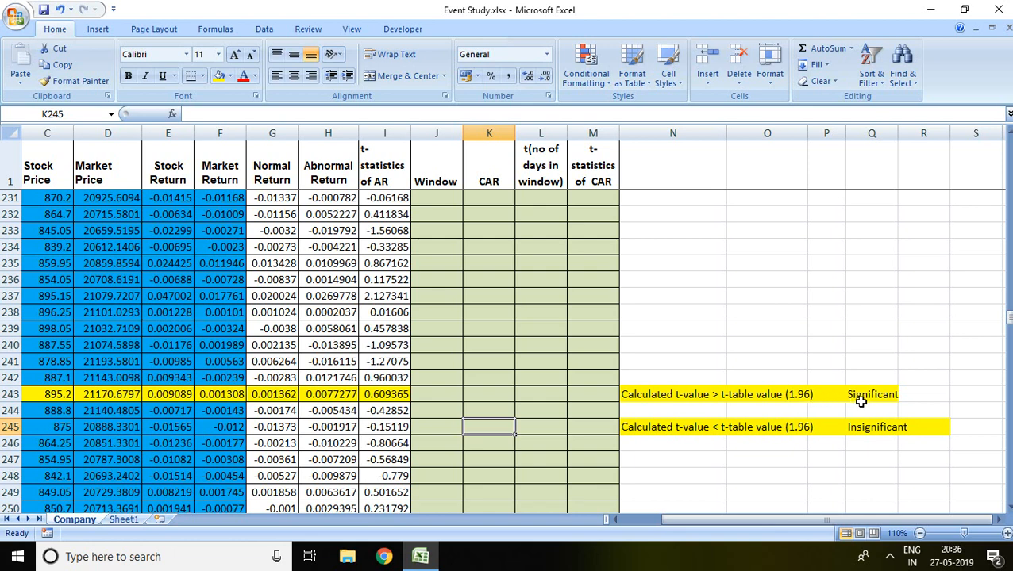
pyautogui.moveTo(392, 394)
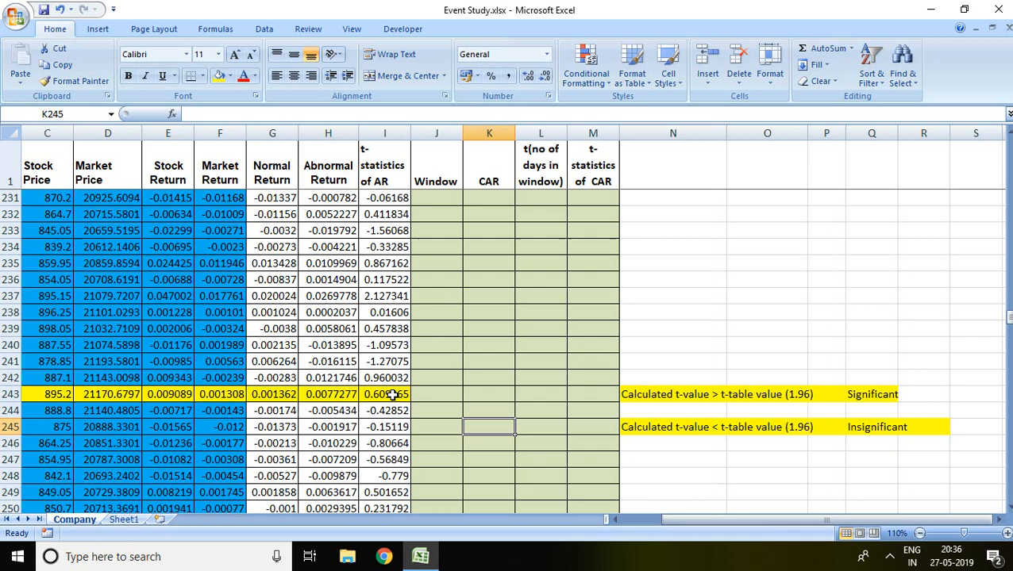
pyautogui.moveTo(800, 428)
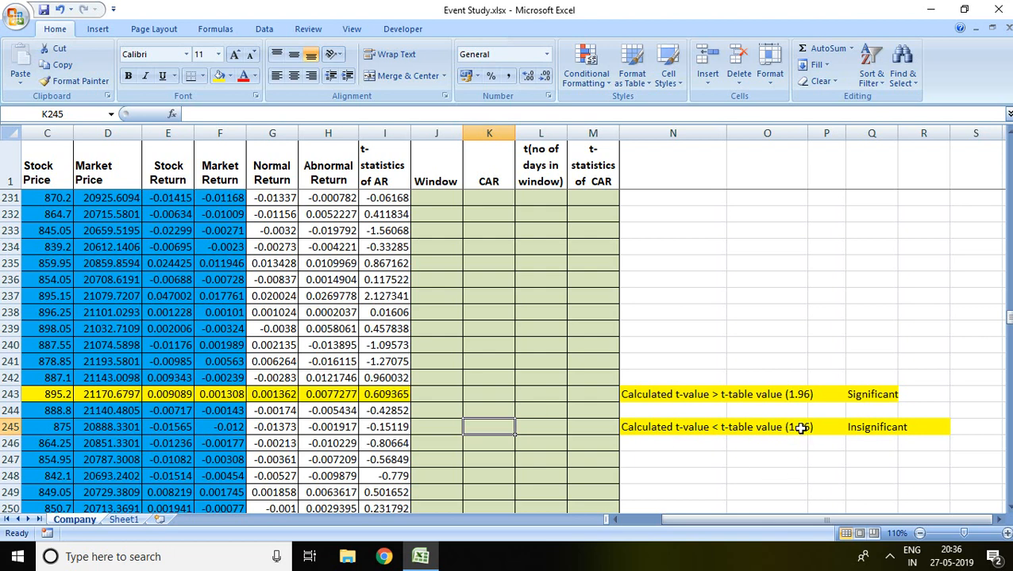
pyautogui.moveTo(800, 432)
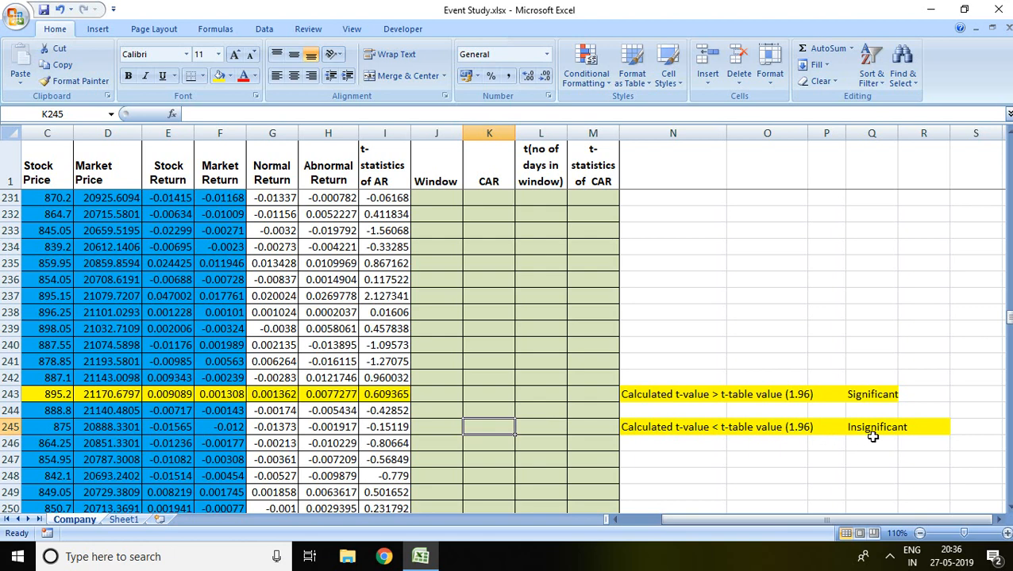
pyautogui.hscroll(-3)
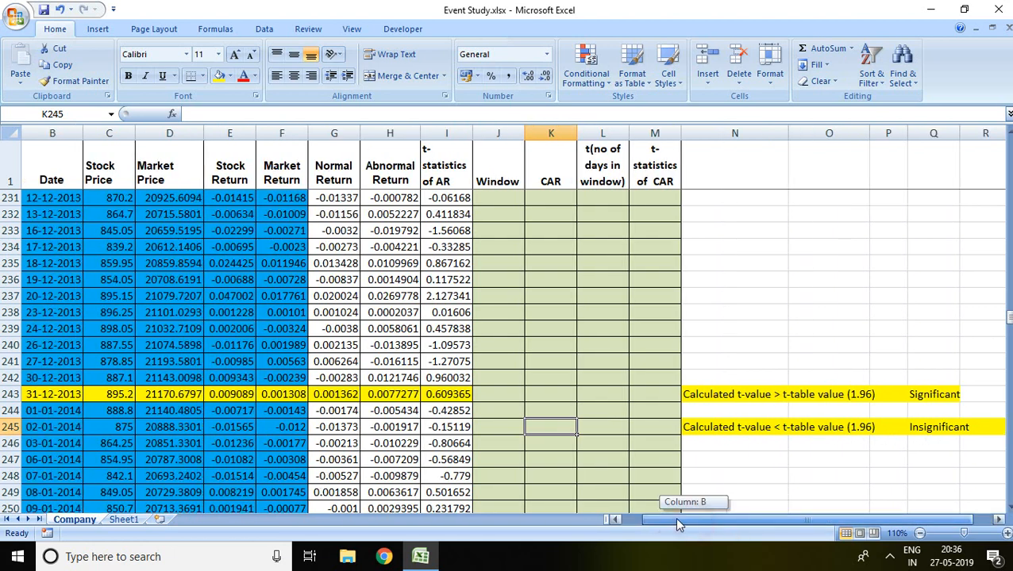
pyautogui.hscroll(-3)
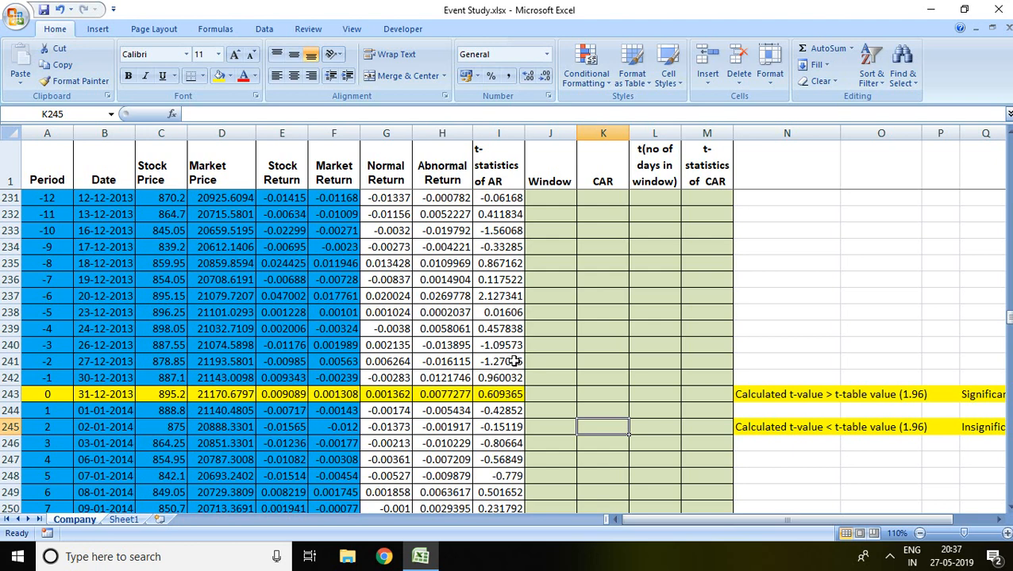
pyautogui.moveTo(325, 373)
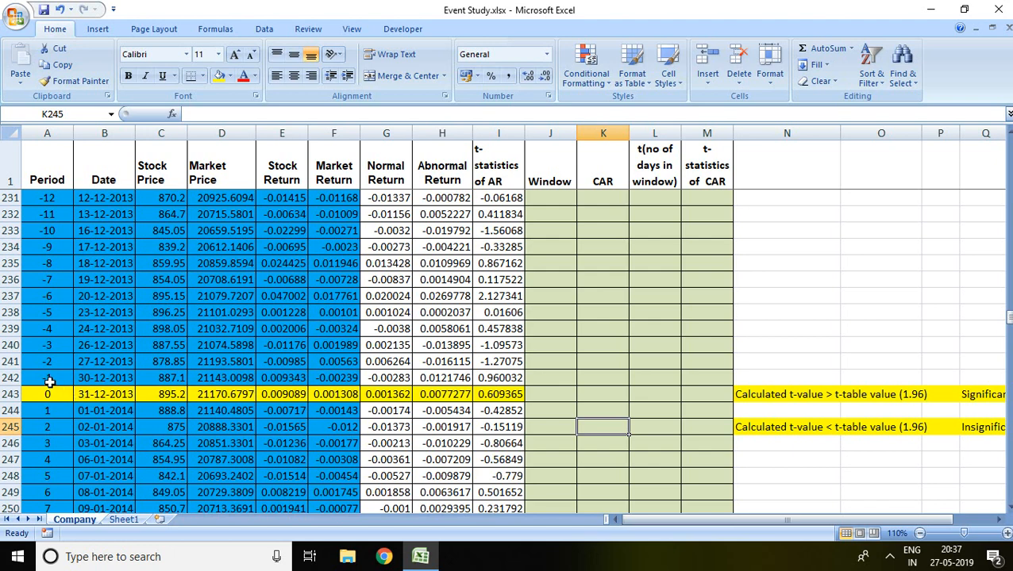
pyautogui.moveTo(50, 345)
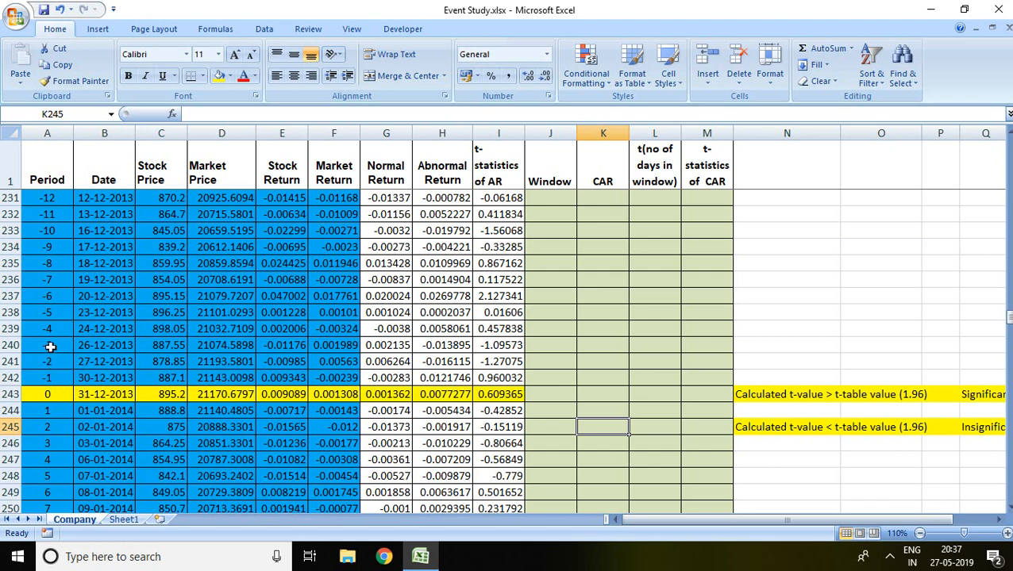
pyautogui.moveTo(67, 263)
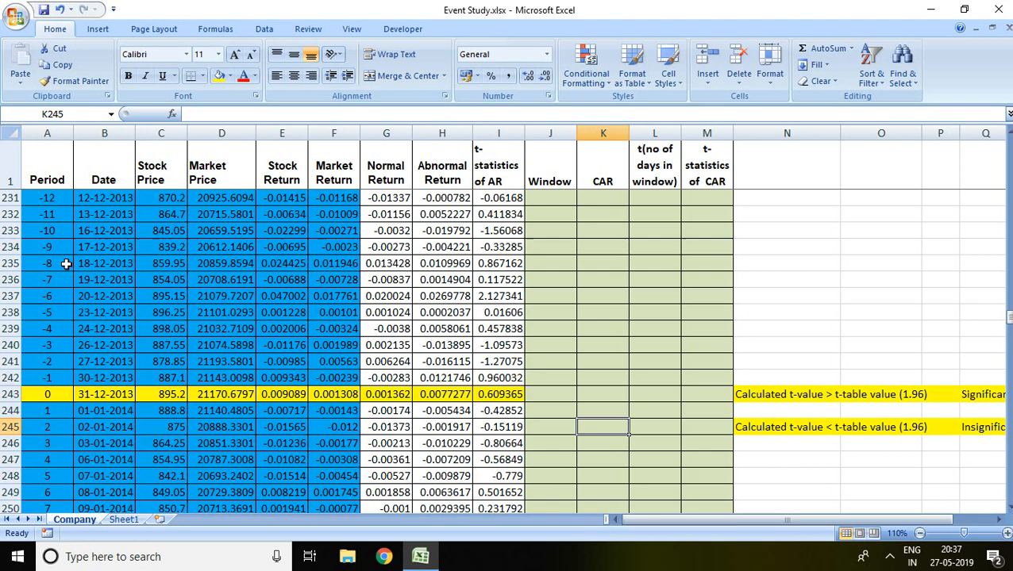
pyautogui.moveTo(923, 320)
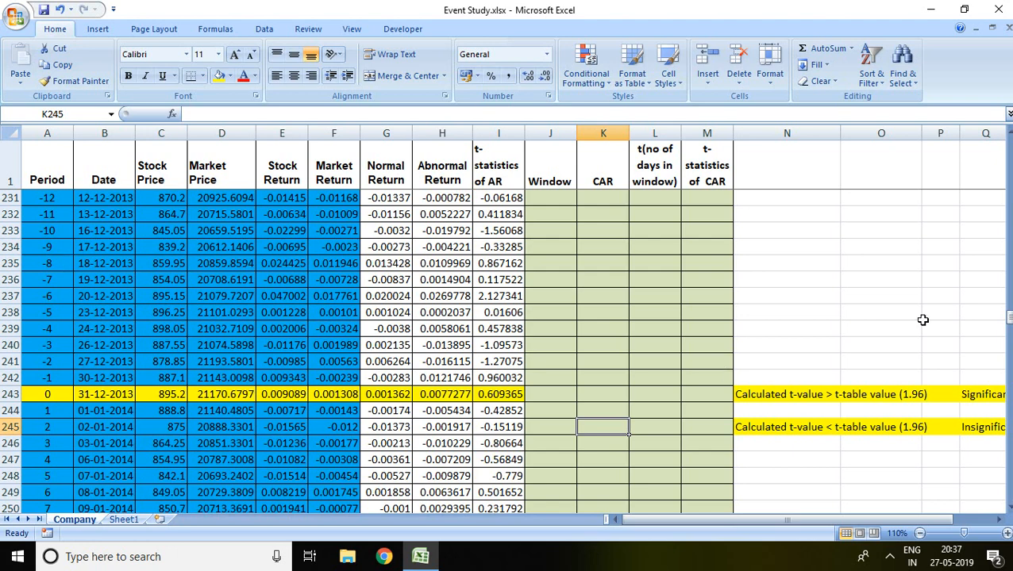
pyautogui.scroll(3)
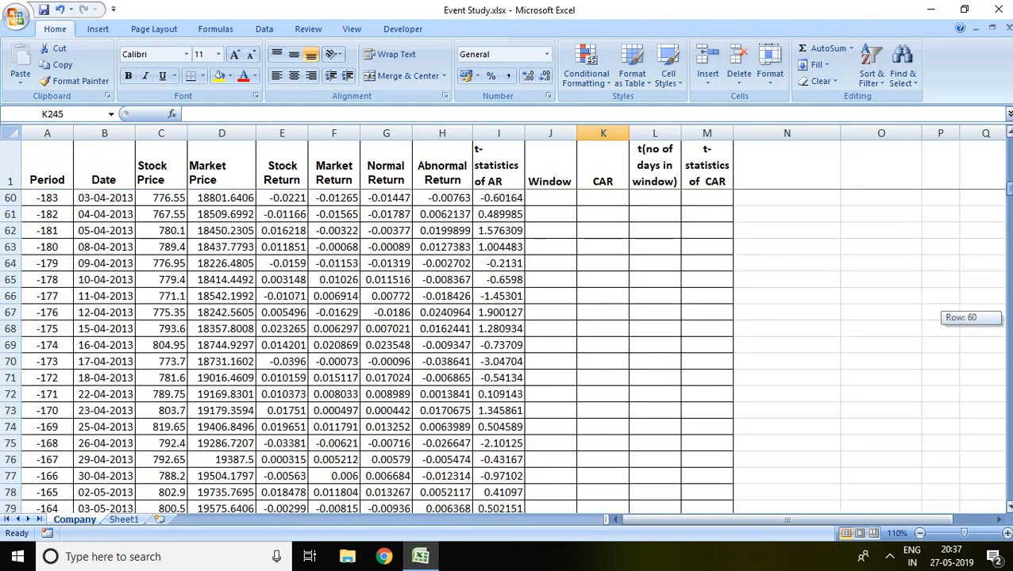
pyautogui.scroll(3)
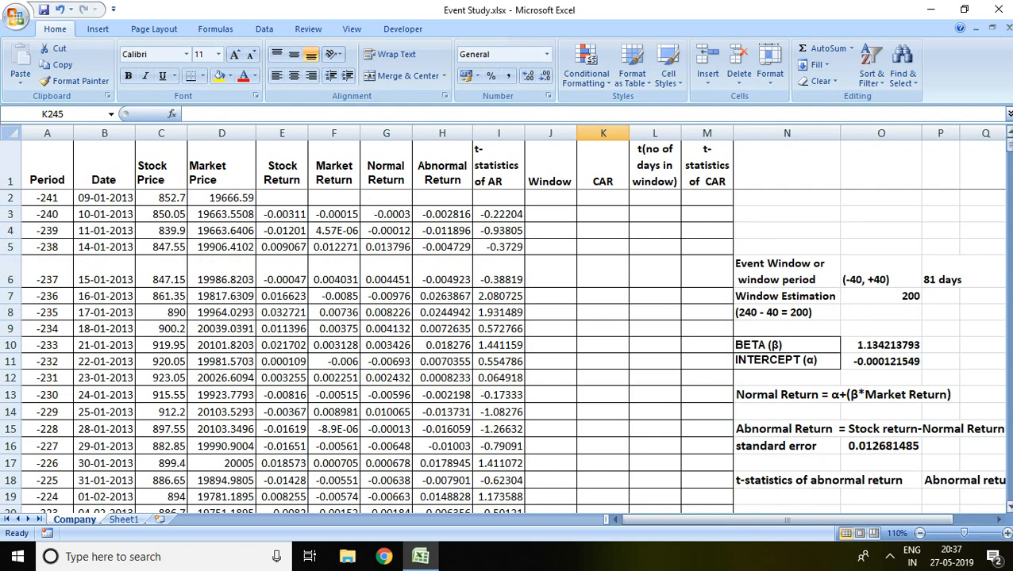
pyautogui.scroll(-3)
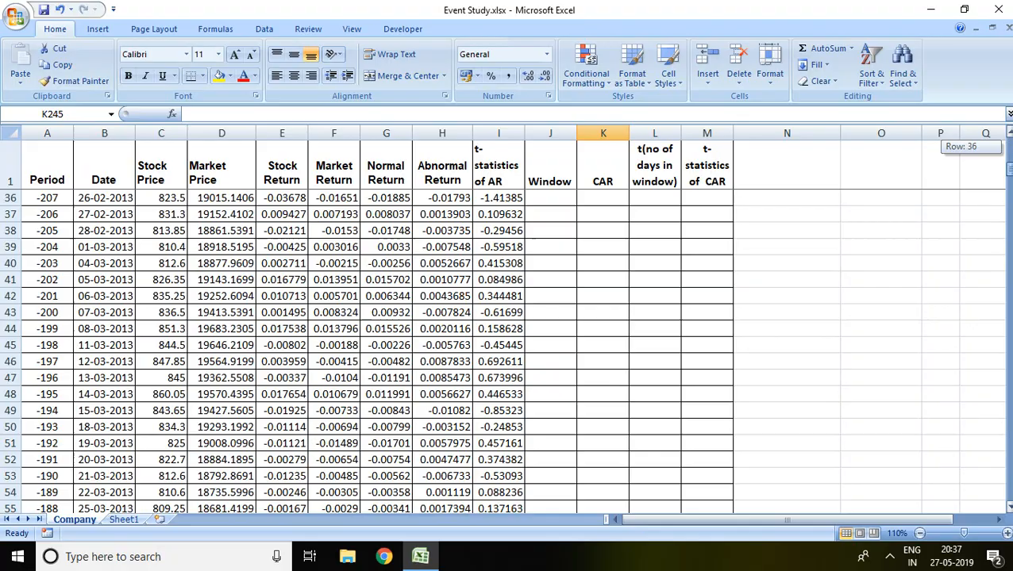
pyautogui.scroll(-3)
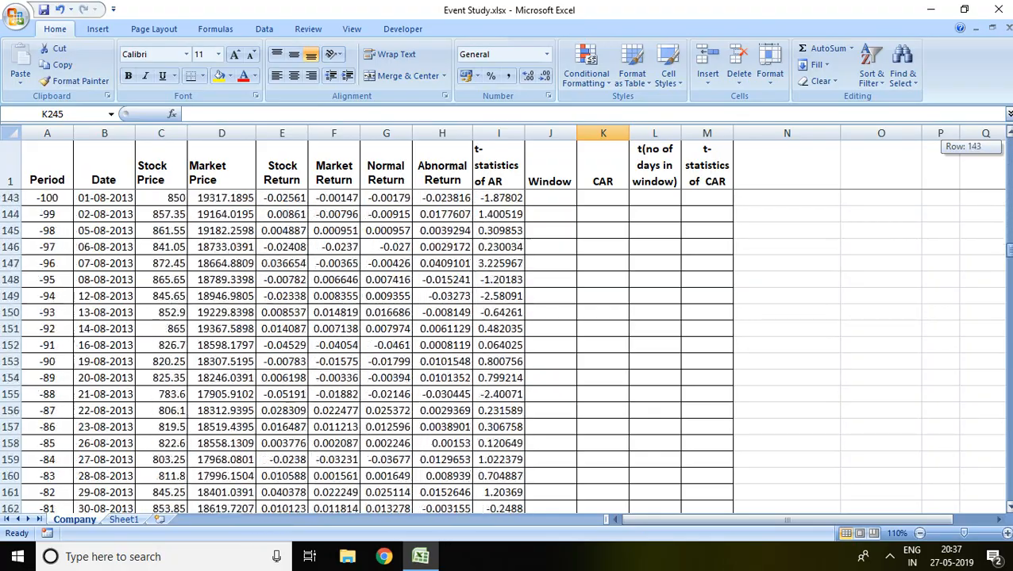
pyautogui.scroll(-3)
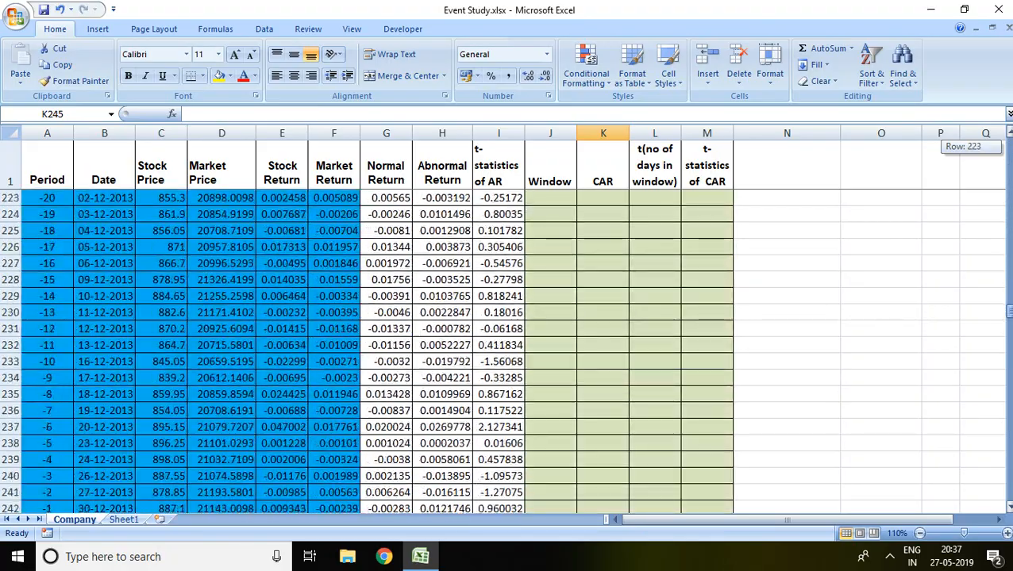
pyautogui.scroll(3)
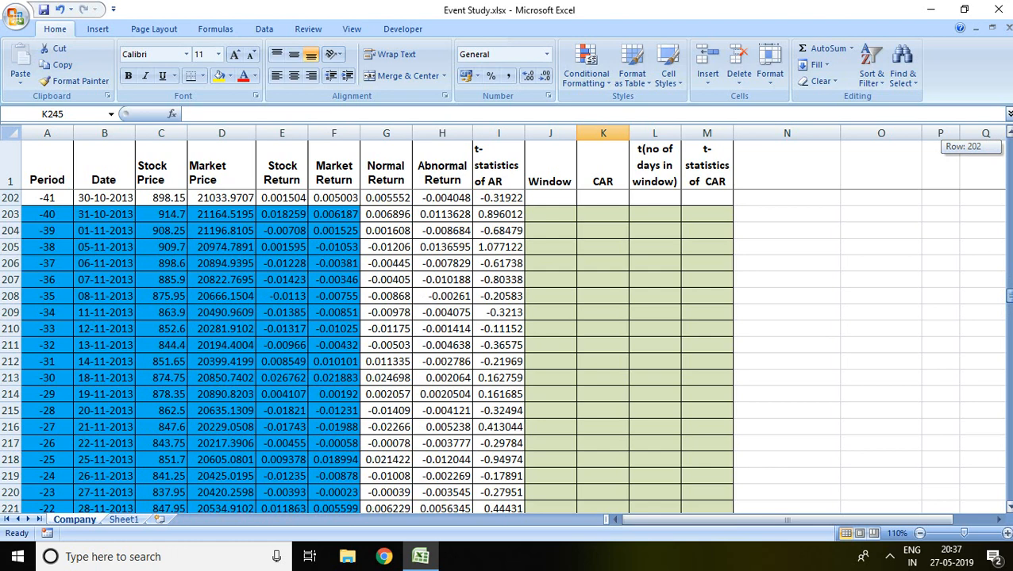
pyautogui.moveTo(505, 214)
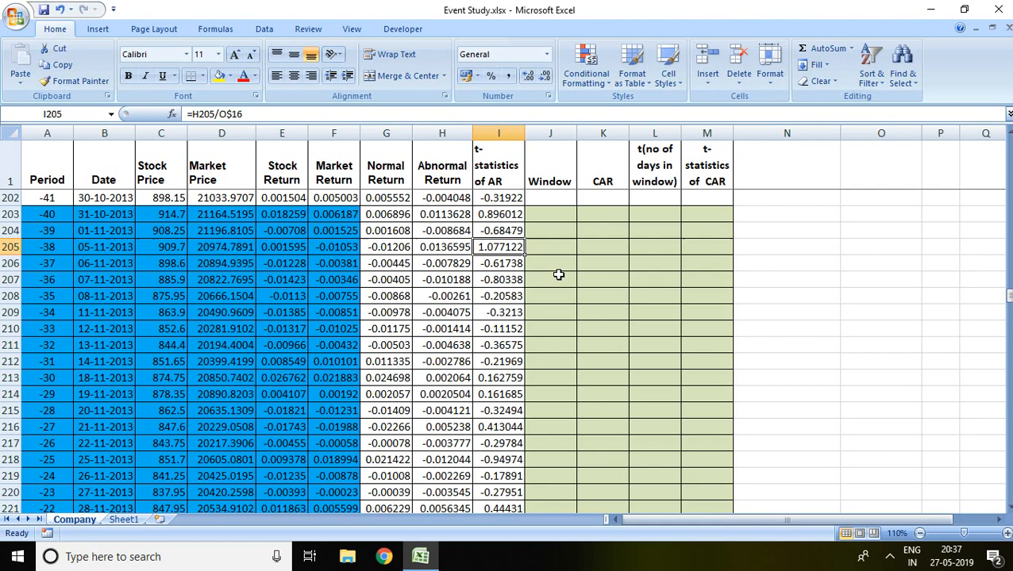
# Select the day -6 t-statistic cell I237 (2.127341) for yellow highlighting
pyautogui.click(498, 378)
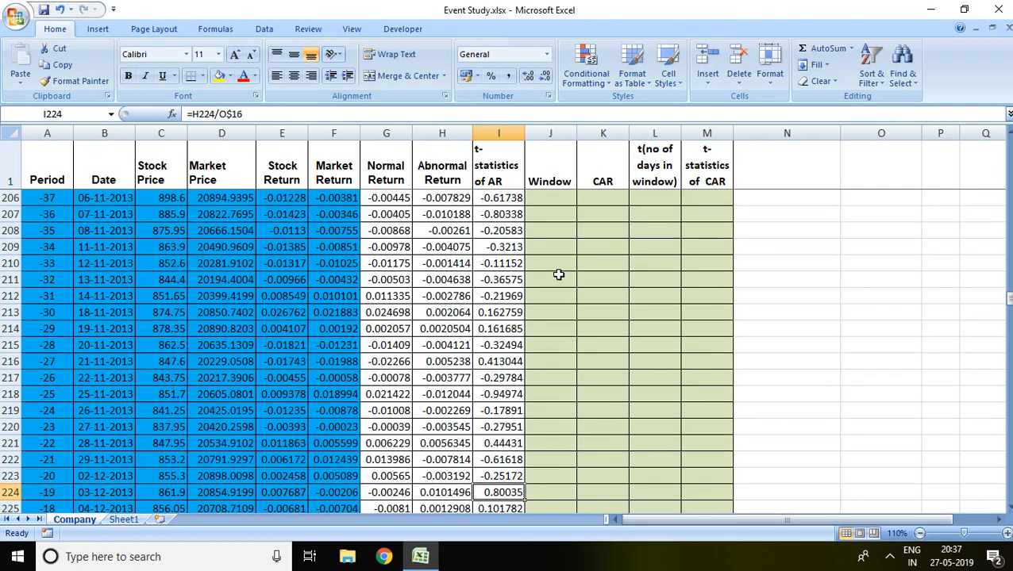
pyautogui.scroll(-3)
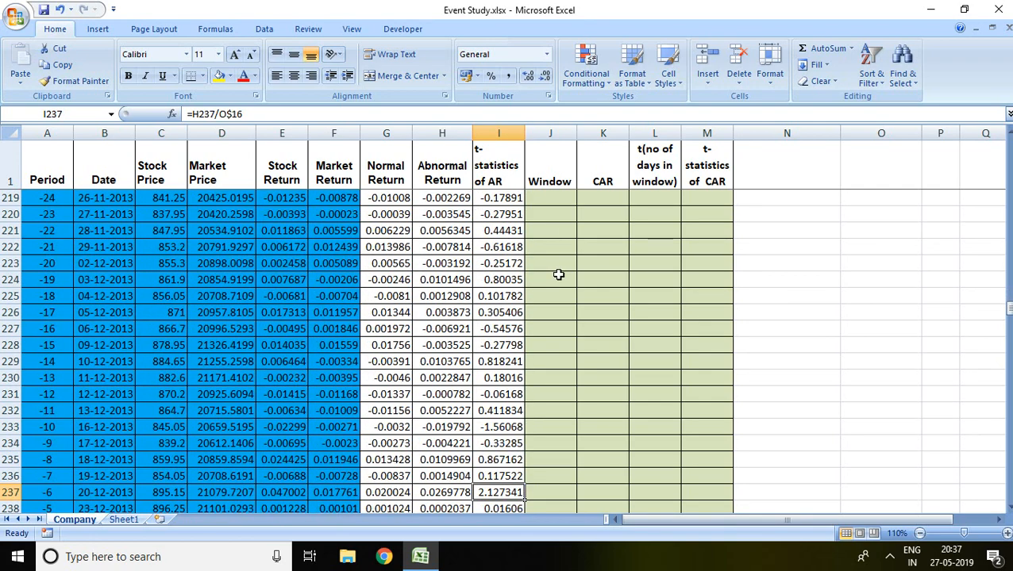
pyautogui.moveTo(572, 303)
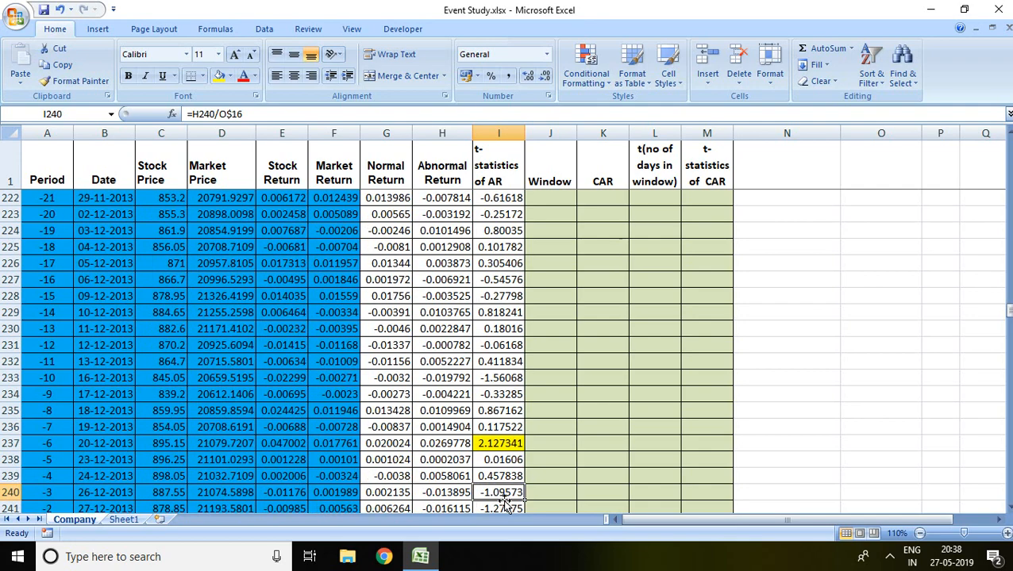
pyautogui.scroll(-3)
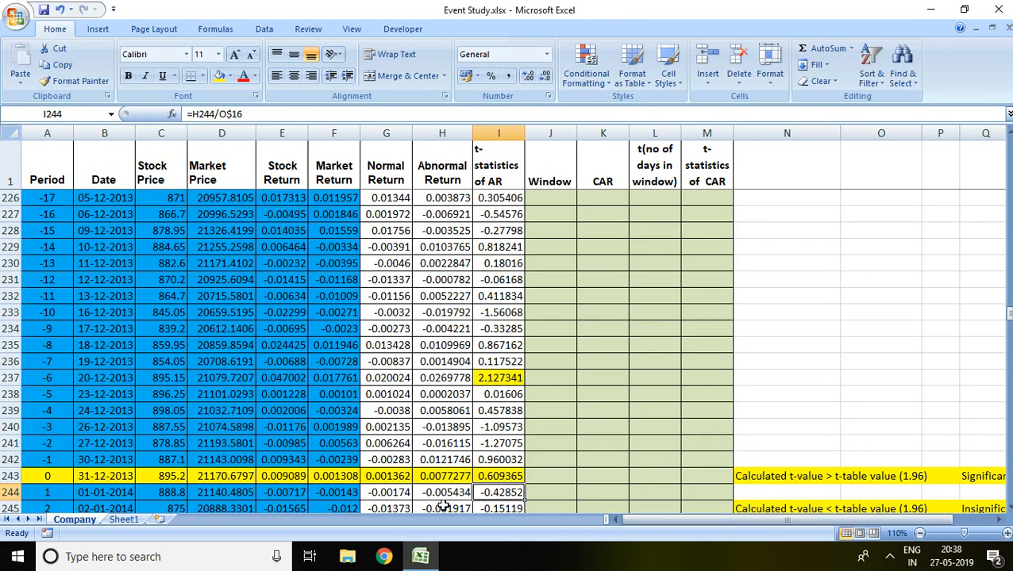
pyautogui.moveTo(506, 462)
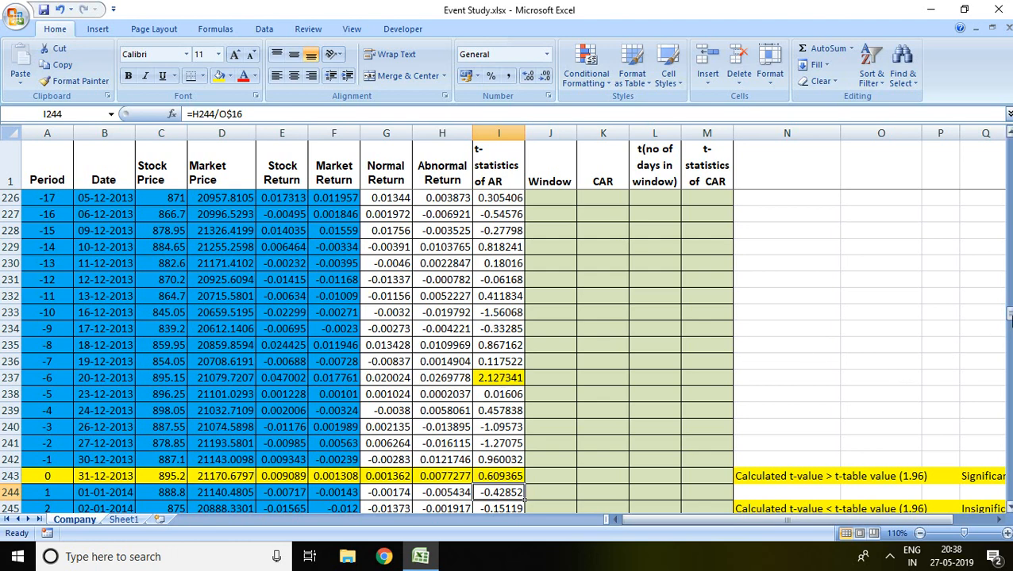
pyautogui.scroll(-3)
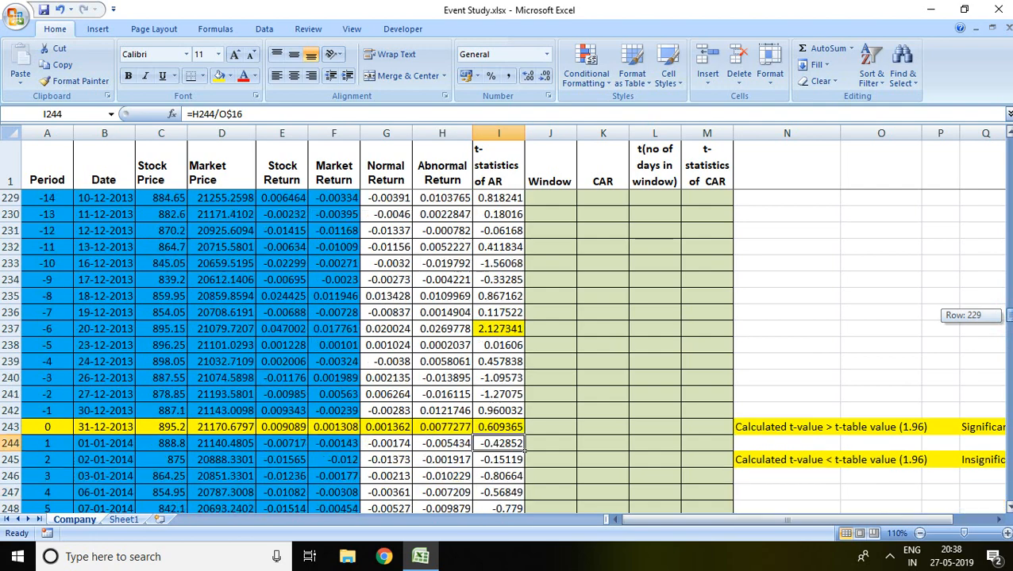
pyautogui.scroll(-3)
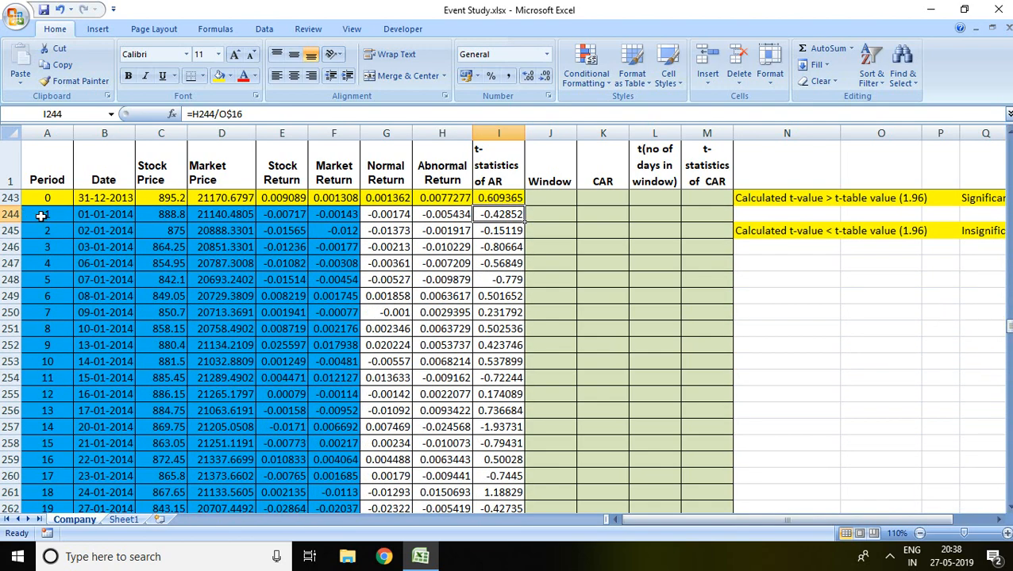
pyautogui.scroll(-3)
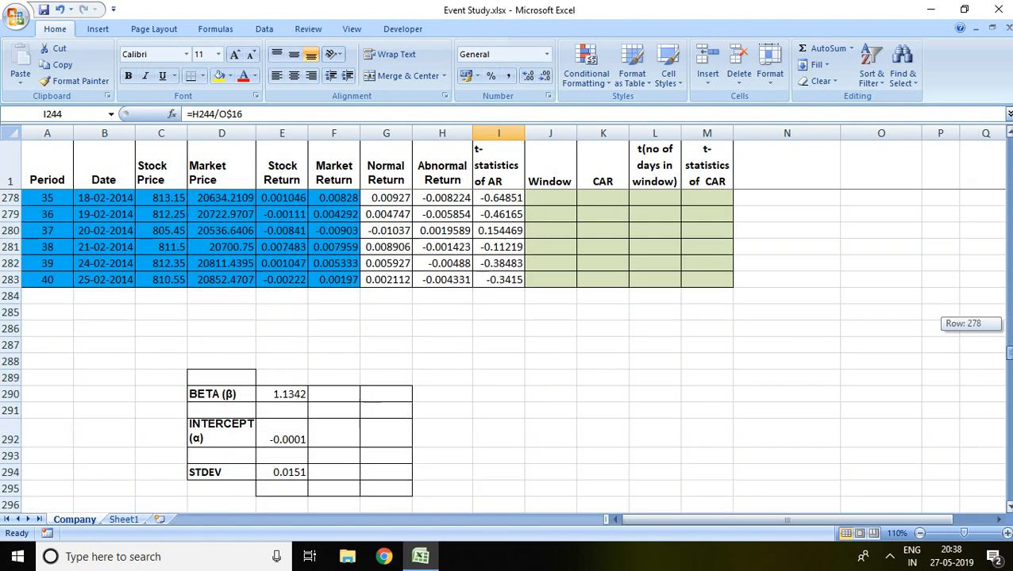
pyautogui.scroll(3)
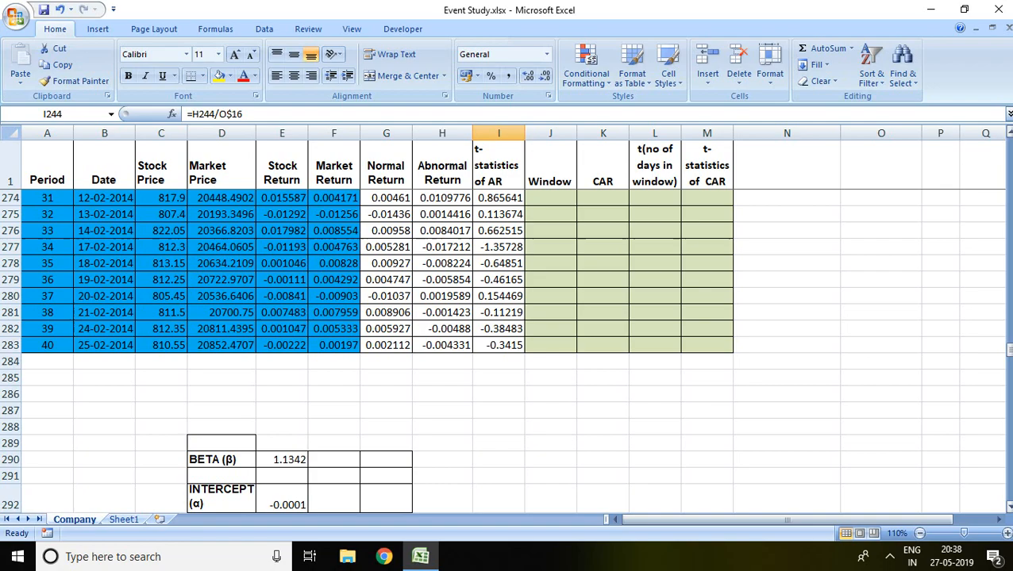
pyautogui.scroll(3)
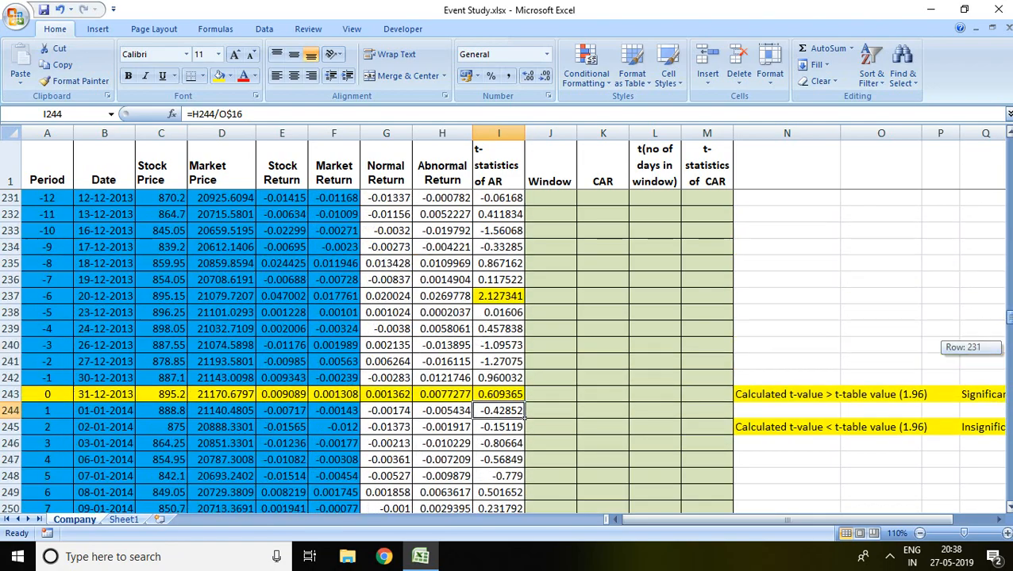
pyautogui.scroll(-3)
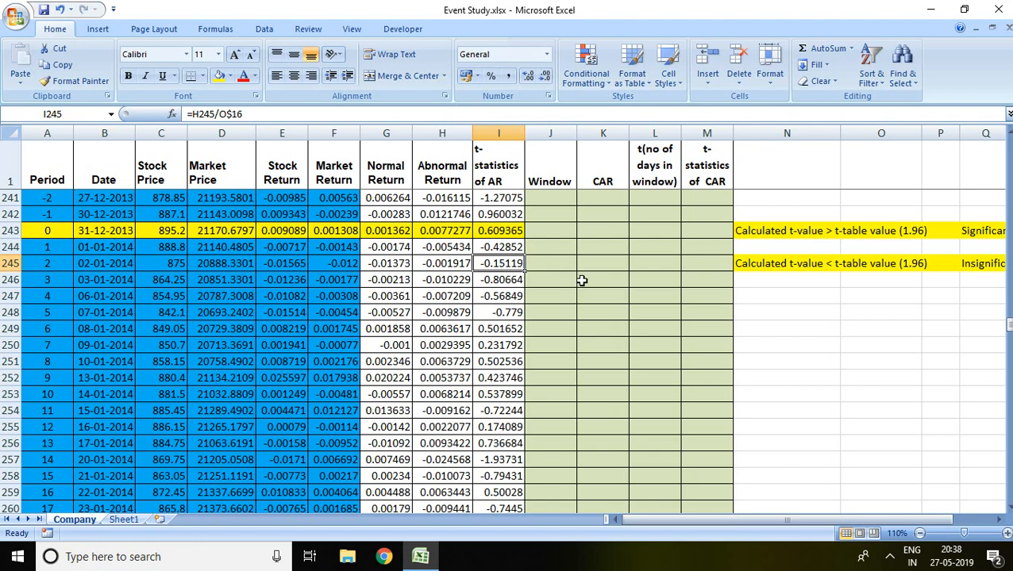
pyautogui.click(498, 394)
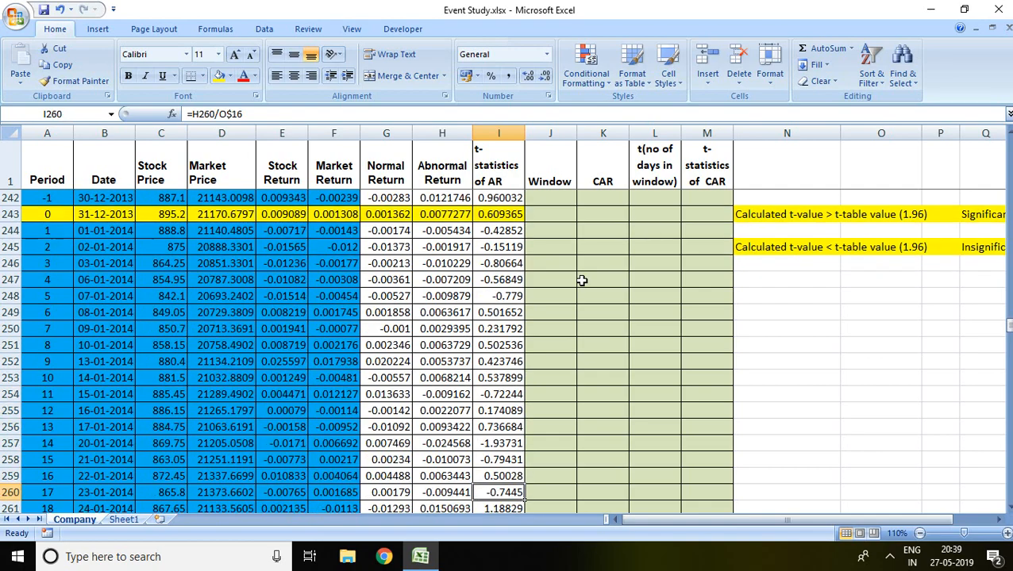
pyautogui.scroll(-3)
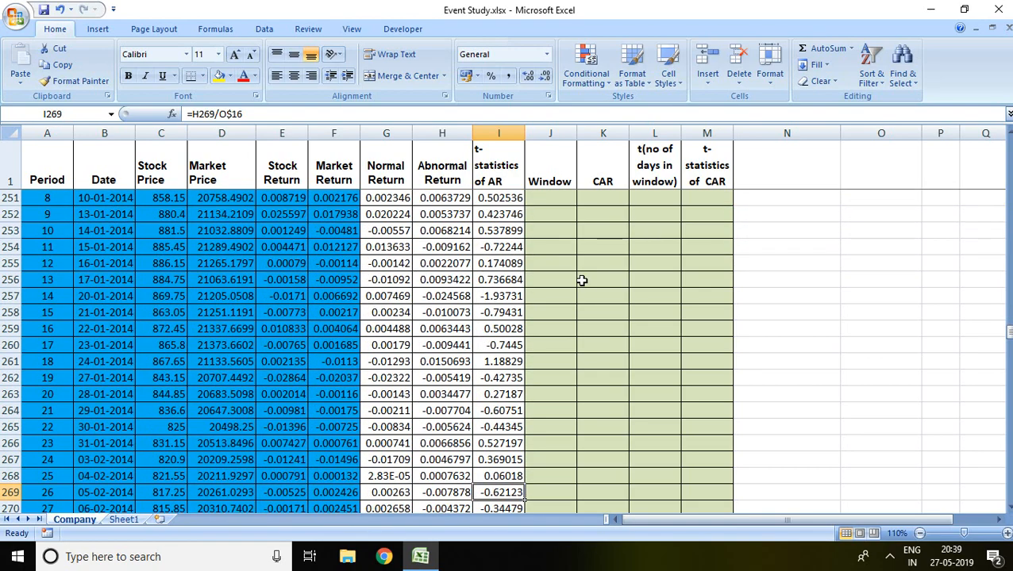
pyautogui.scroll(-3)
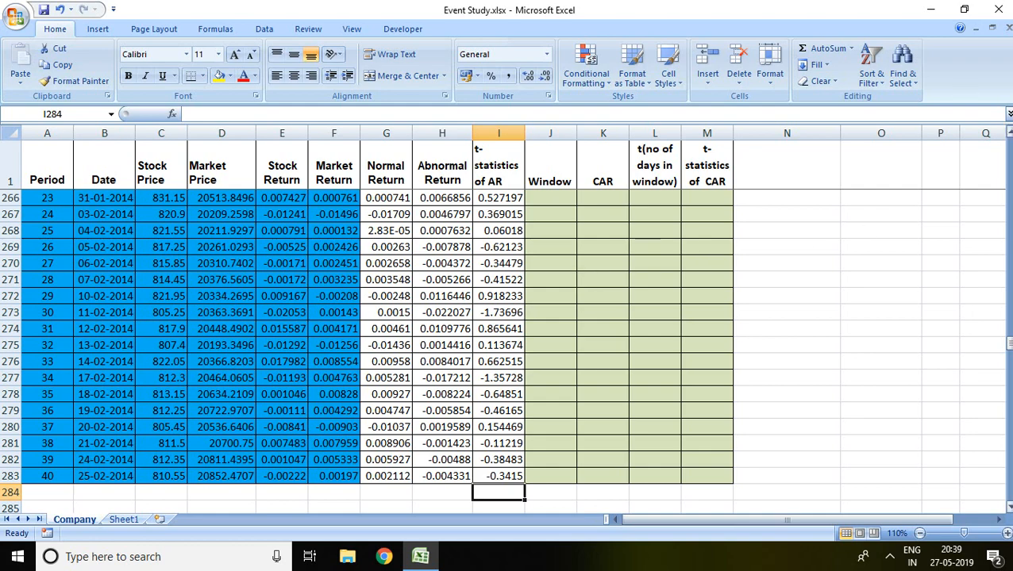
pyautogui.scroll(3)
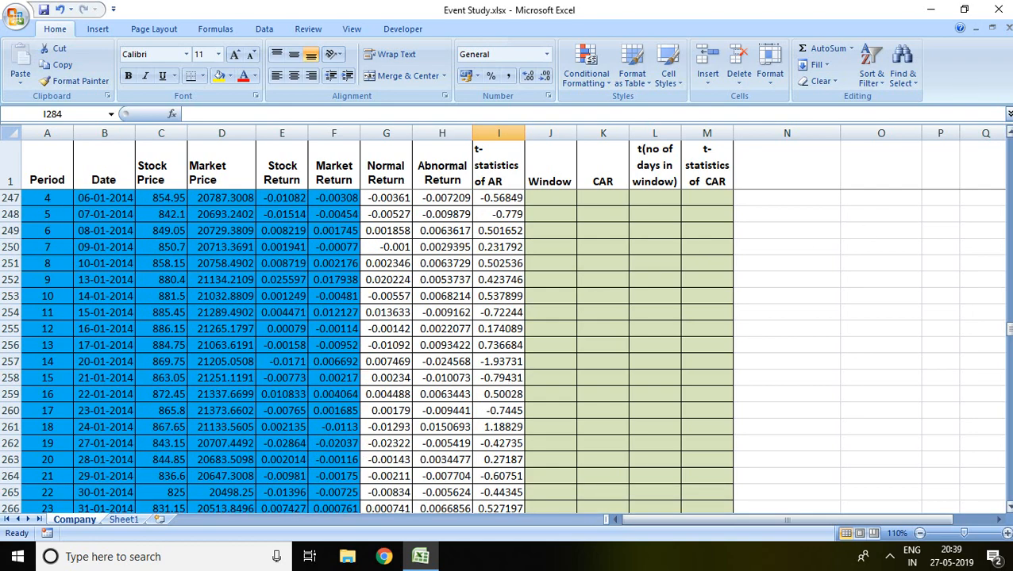
pyautogui.scroll(3)
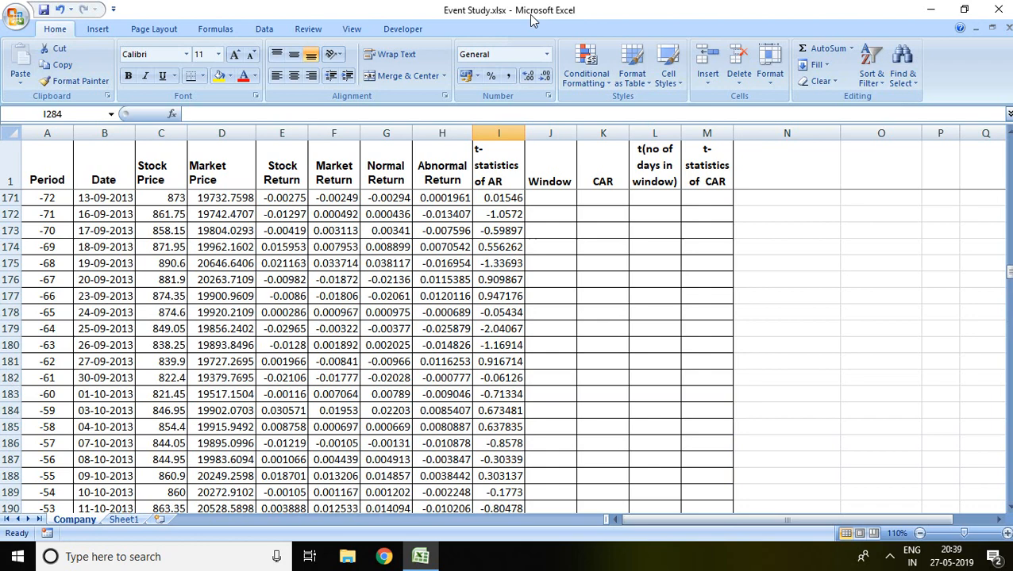